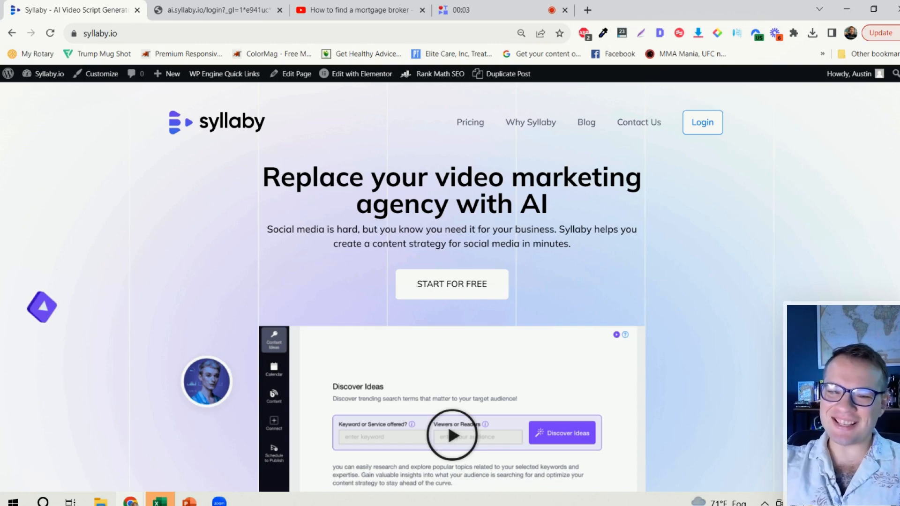
Switch to the Syllaby tab and scroll to the top of the Discover Ideas keyword list
{"action": "scroll", "scroll_direction": "down", "scroll_amount": 3}
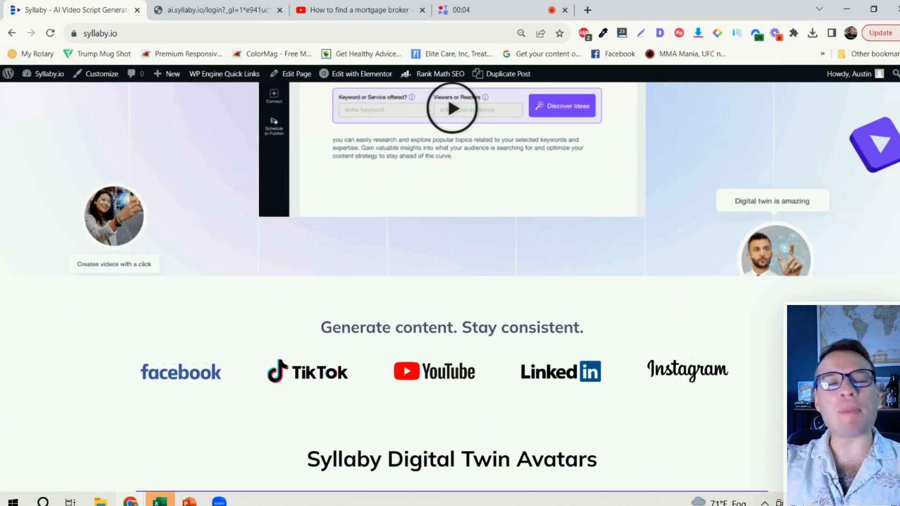
{"action": "scroll", "scroll_direction": "down", "scroll_amount": 3}
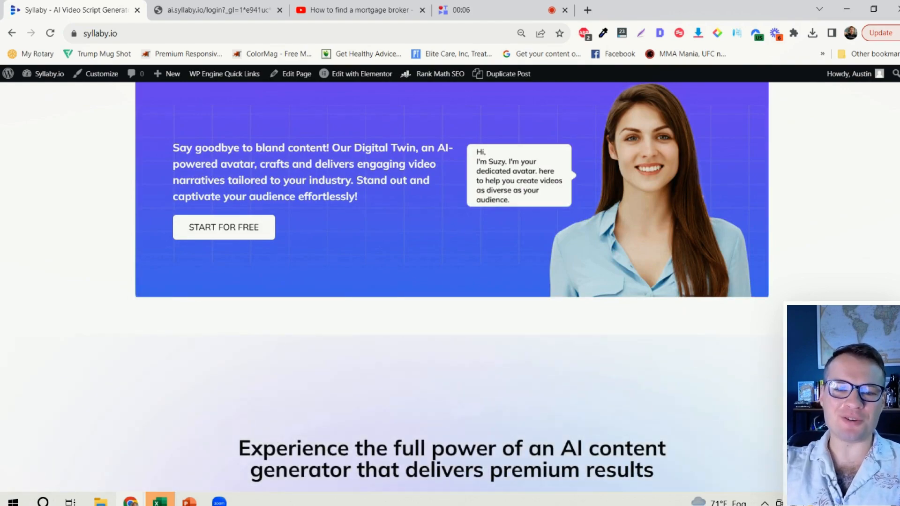
{"action": "scroll", "scroll_direction": "down", "scroll_amount": 3}
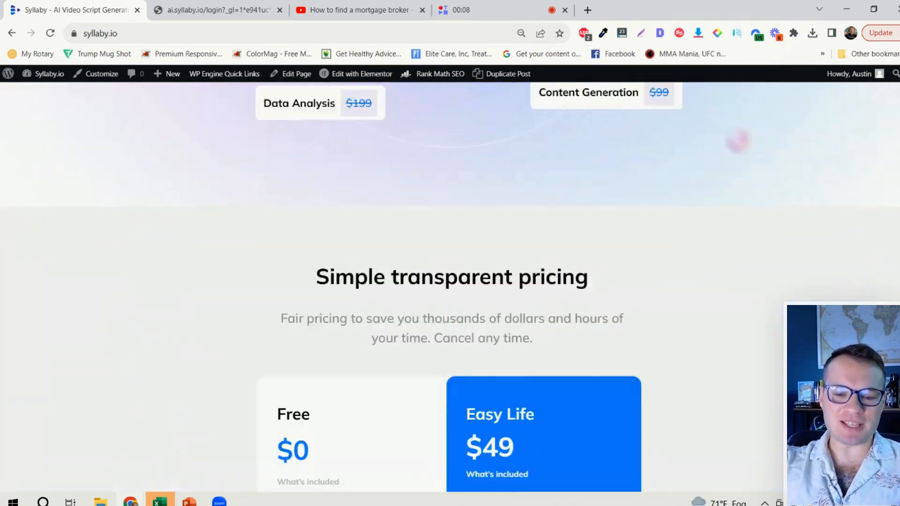
{"action": "scroll", "scroll_direction": "up", "scroll_amount": 3}
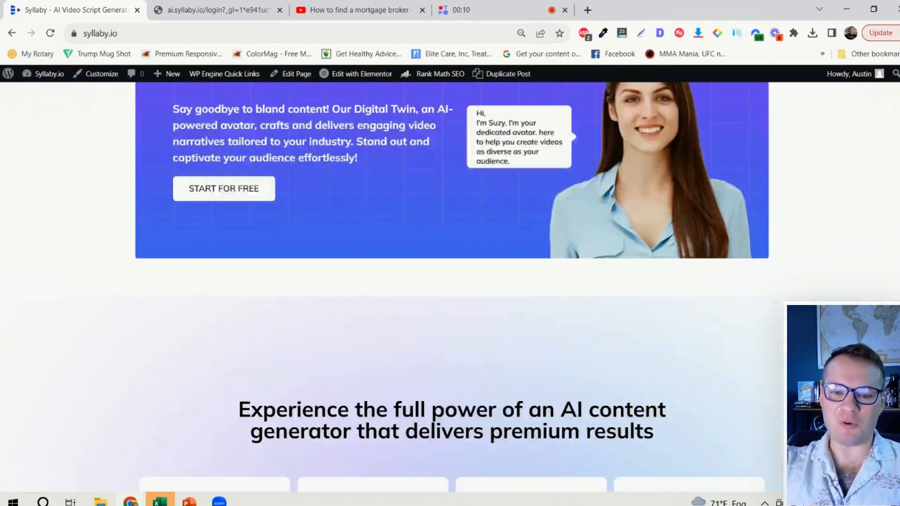
{"action": "scroll", "scroll_direction": "down", "scroll_amount": 3}
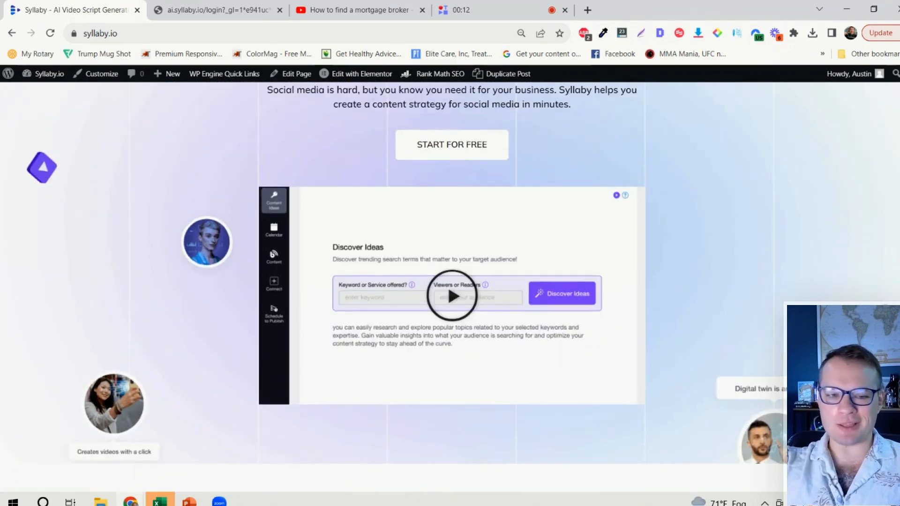
{"action": "scroll", "scroll_direction": "down", "scroll_amount": 3}
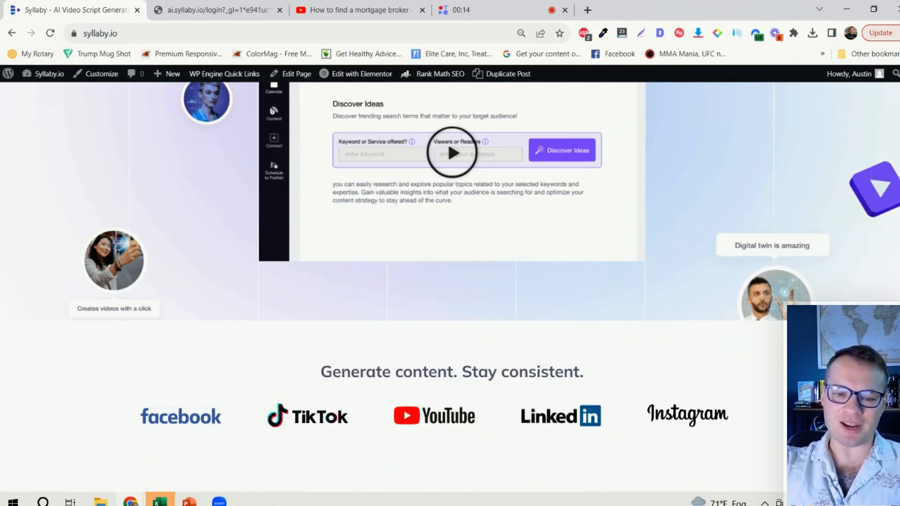
{"action": "scroll", "scroll_direction": "up", "scroll_amount": 3}
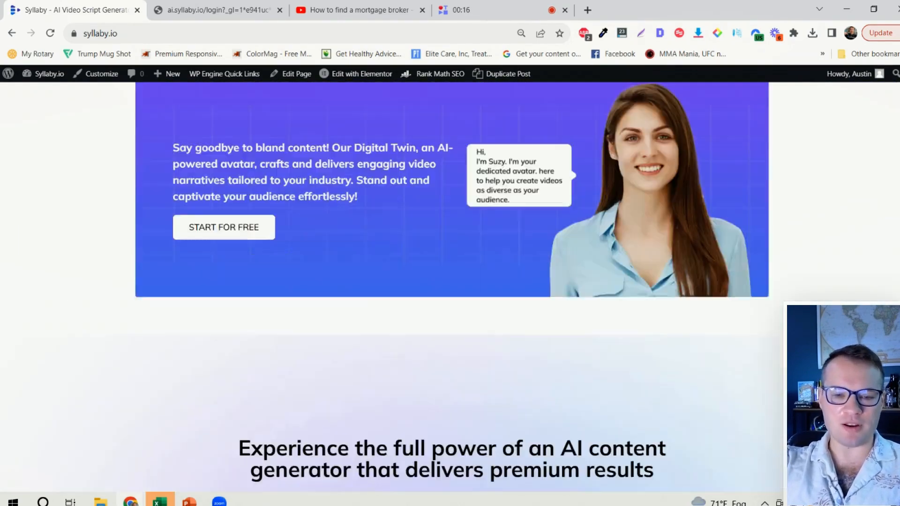
{"action": "scroll", "scroll_direction": "down", "scroll_amount": 3}
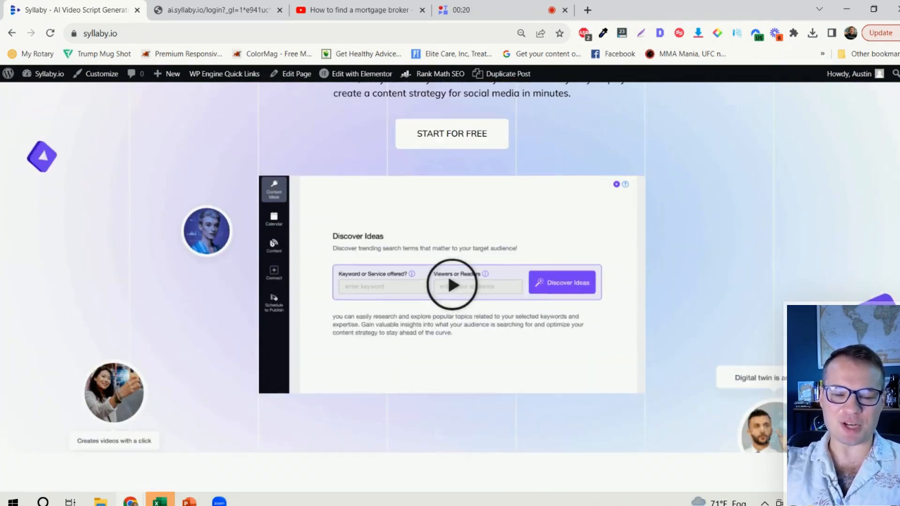
{"action": "scroll", "scroll_direction": "up", "scroll_amount": 3}
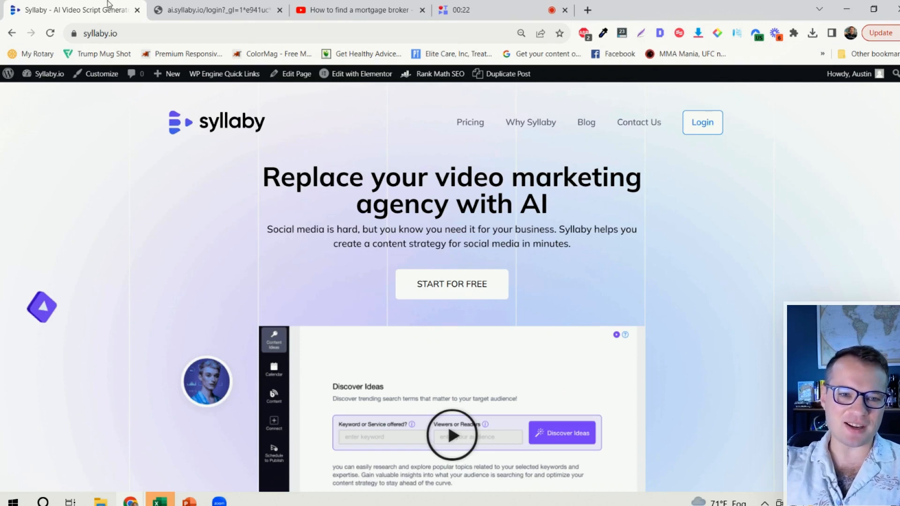
{"action": "left_click", "coordinate": [212, 10]}
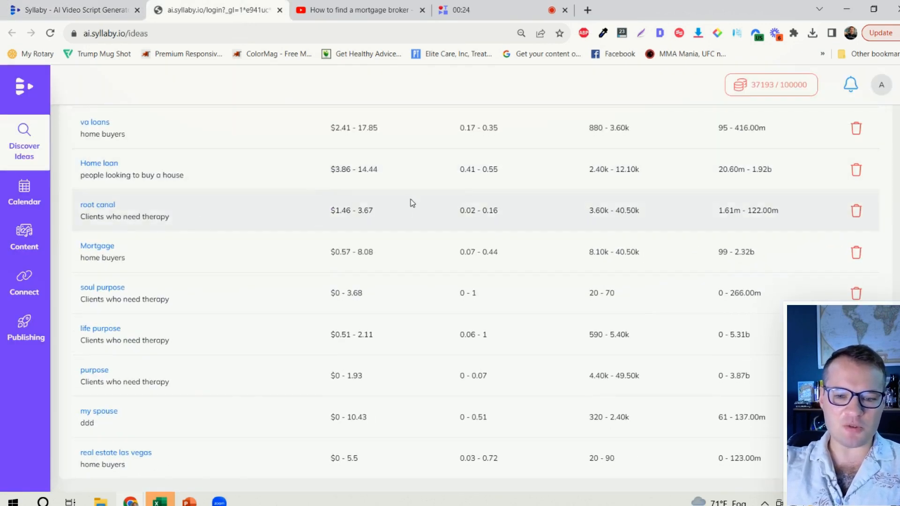
{"action": "scroll", "scroll_direction": "up", "scroll_amount": 3}
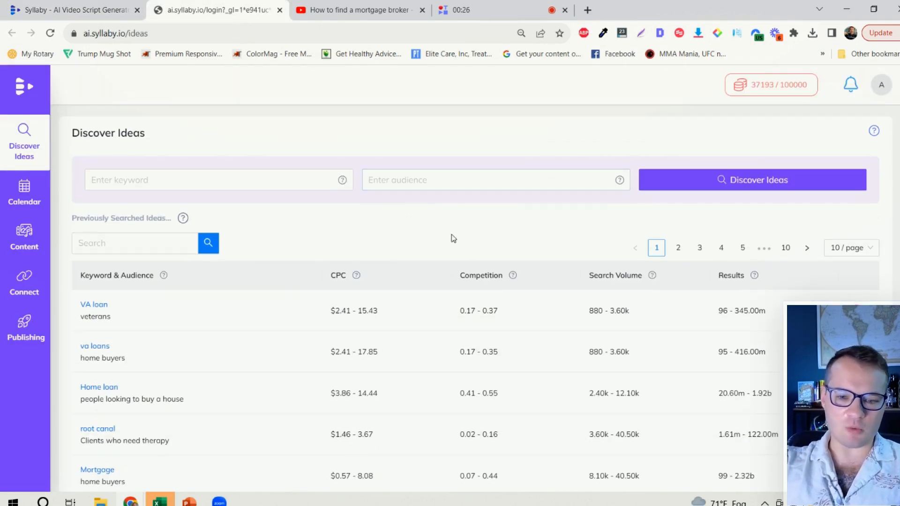
{"action": "mouse_move", "coordinate": [564, 282]}
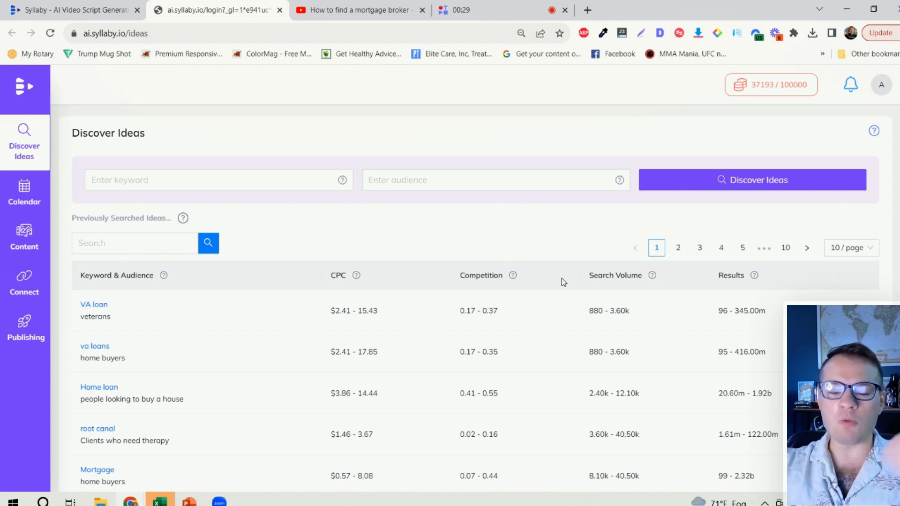
{"action": "mouse_move", "coordinate": [358, 111]}
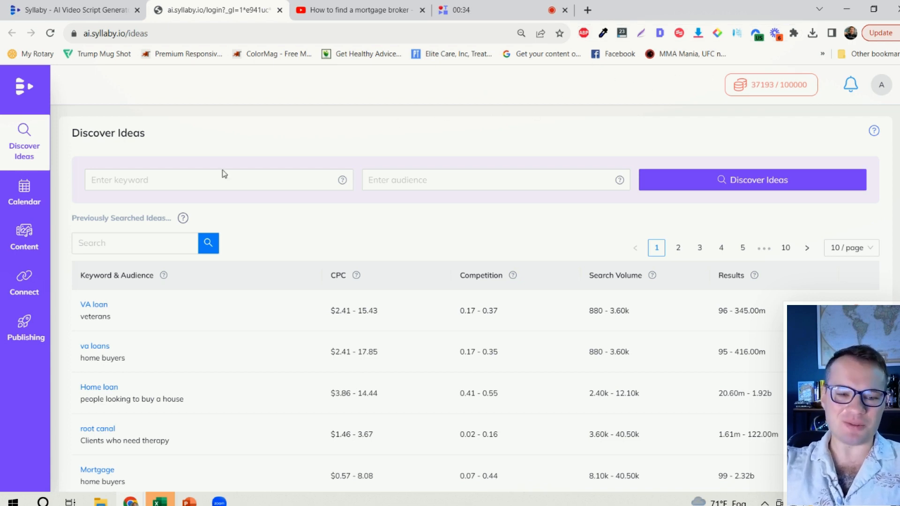
{"action": "mouse_move", "coordinate": [241, 139]}
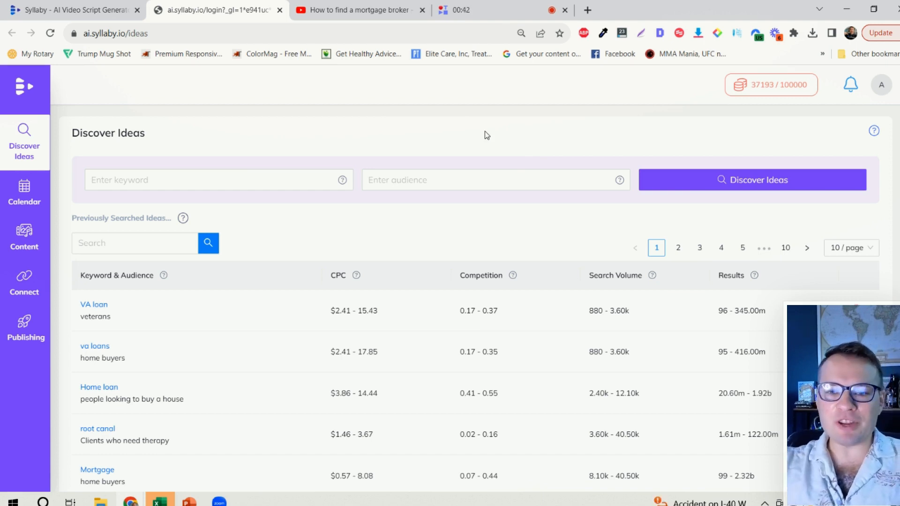
{"action": "mouse_move", "coordinate": [413, 148]}
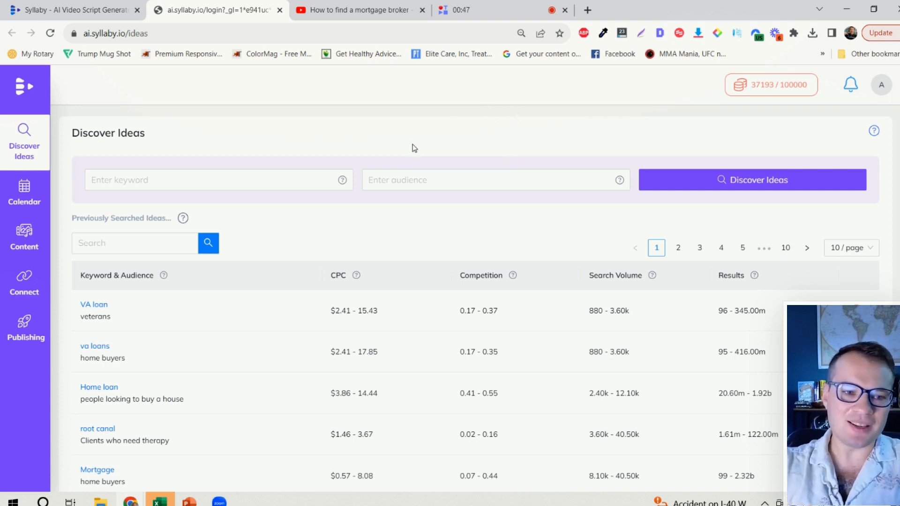
{"action": "mouse_move", "coordinate": [192, 166]}
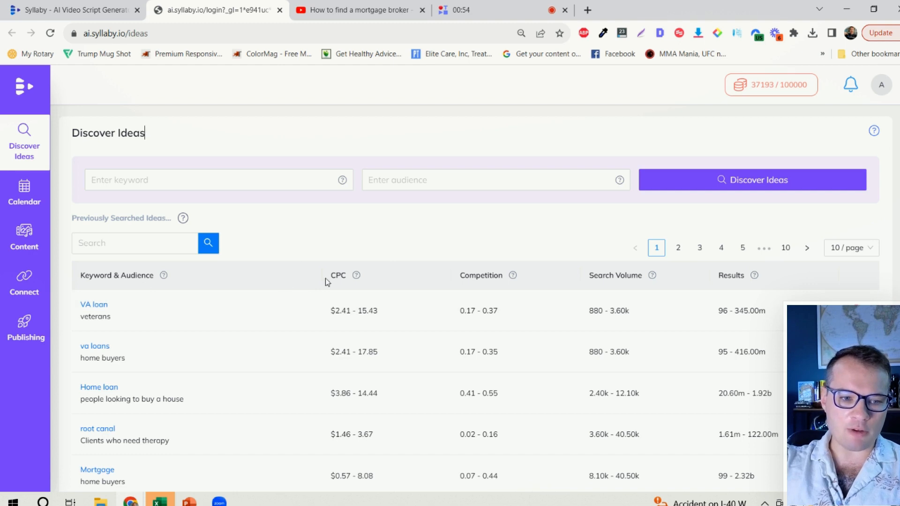
Search ideas for keyword 'va loan' with audience 'veterans' and browse the question results
{"action": "left_click", "coordinate": [218, 180]}
{"action": "type", "text": "va loan"}
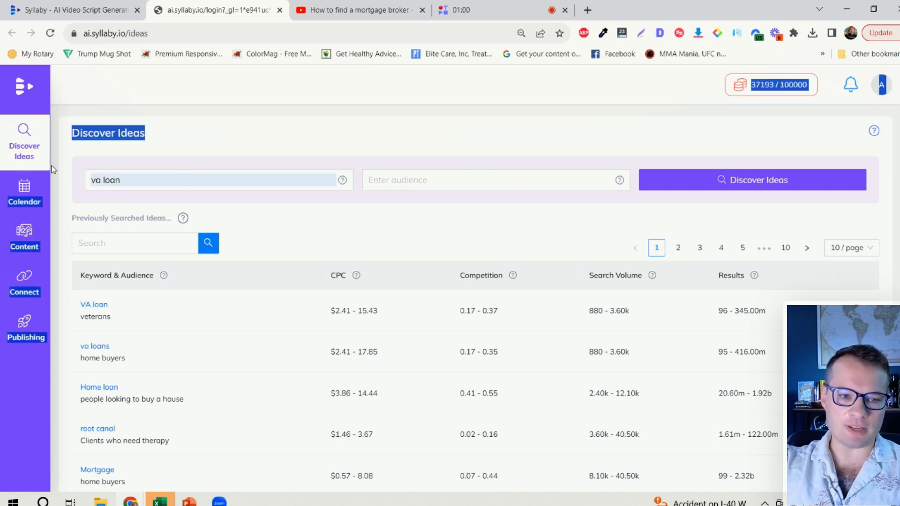
{"action": "left_click", "coordinate": [496, 180]}
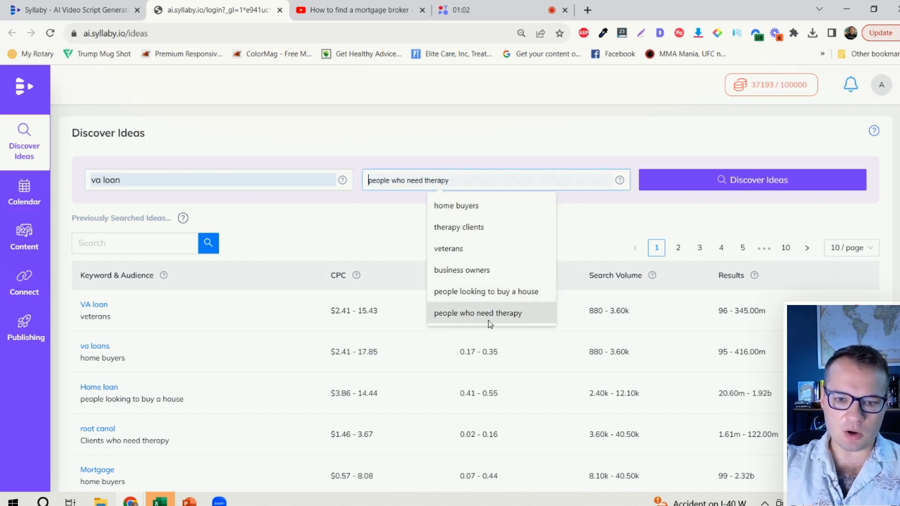
{"action": "left_click", "coordinate": [448, 249]}
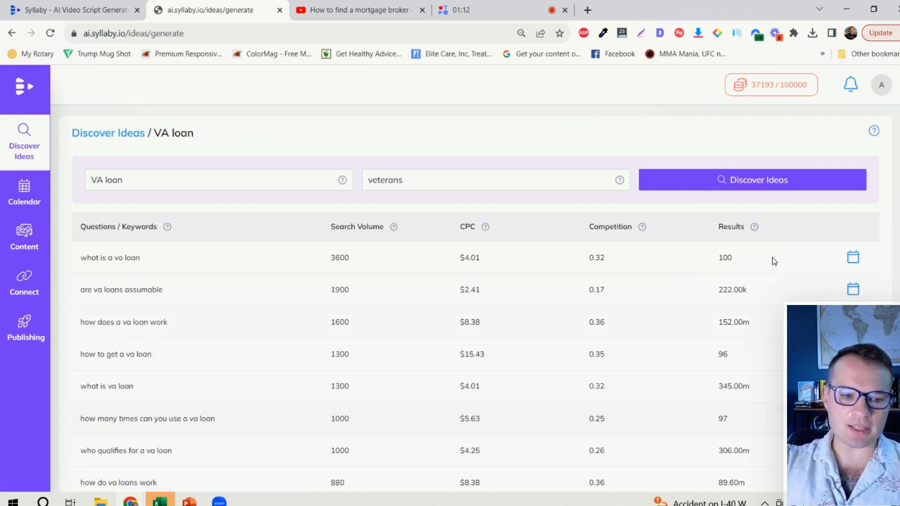
{"action": "scroll", "scroll_direction": "down", "scroll_amount": 3}
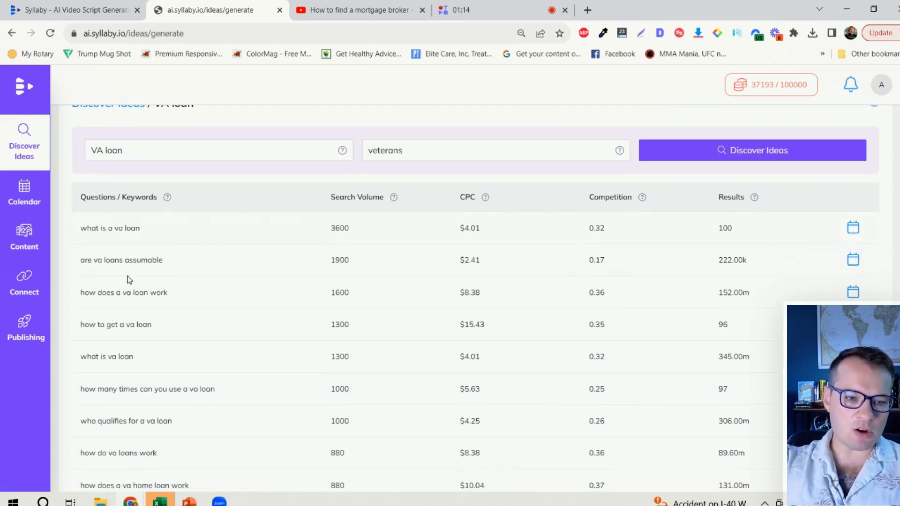
{"action": "scroll", "scroll_direction": "down", "scroll_amount": 3}
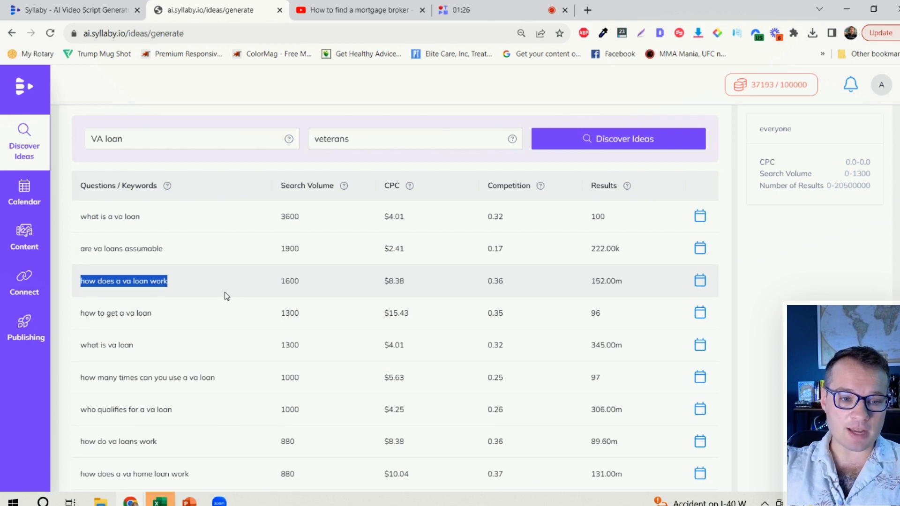
{"action": "mouse_move", "coordinate": [700, 280]}
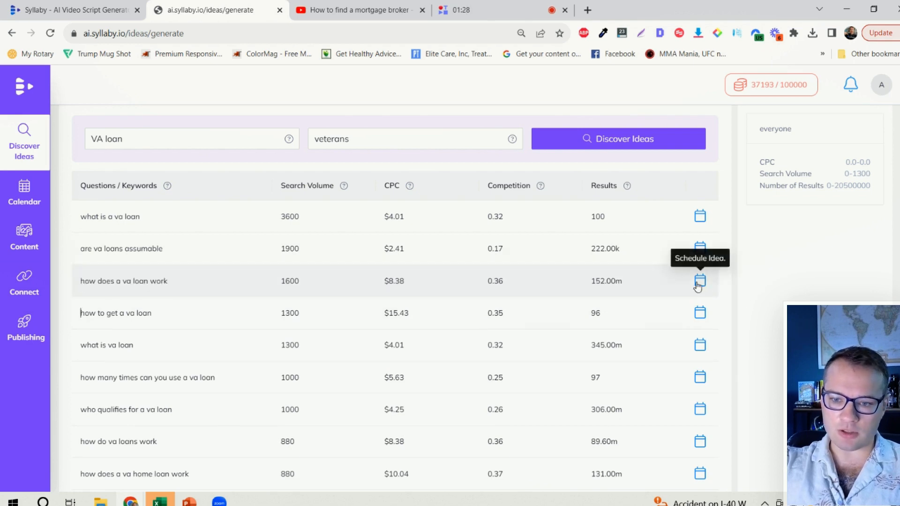
Schedule the 'how does a va loan work' idea and create its content now
{"action": "left_click", "coordinate": [699, 281]}
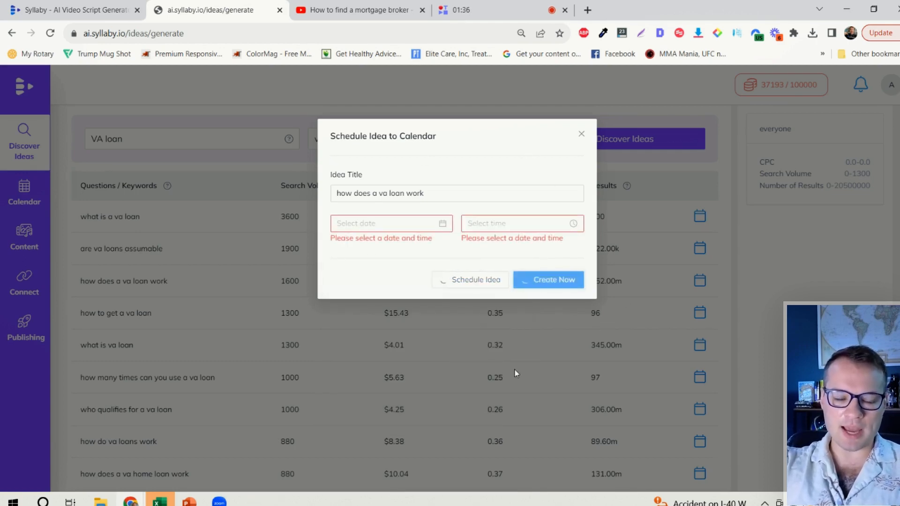
{"action": "left_click", "coordinate": [549, 280]}
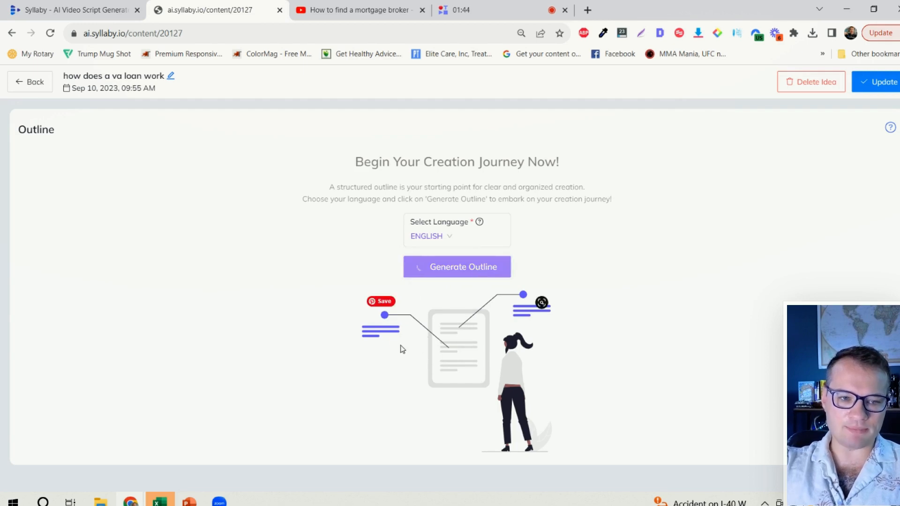
{"action": "mouse_move", "coordinate": [273, 429]}
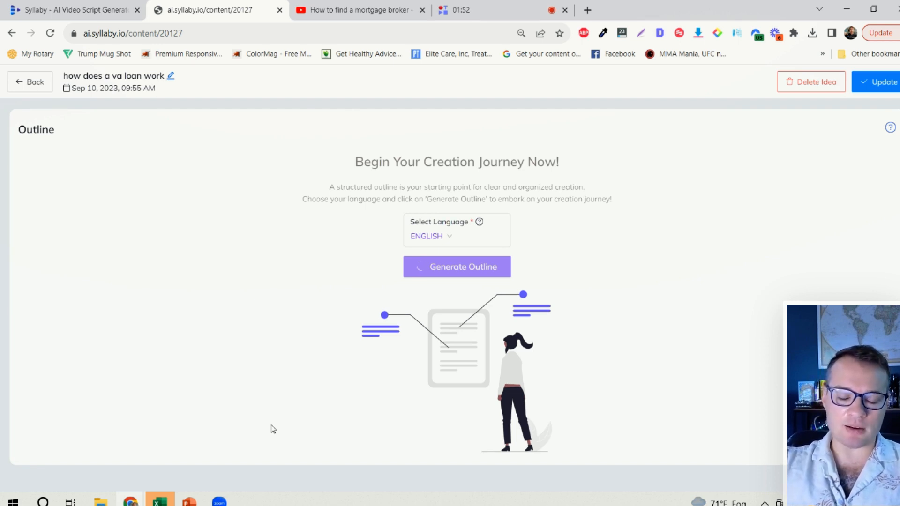
Generate the English outline and set script style Tutorial, tone Friendly, length 30 seconds
{"action": "left_click", "coordinate": [457, 267]}
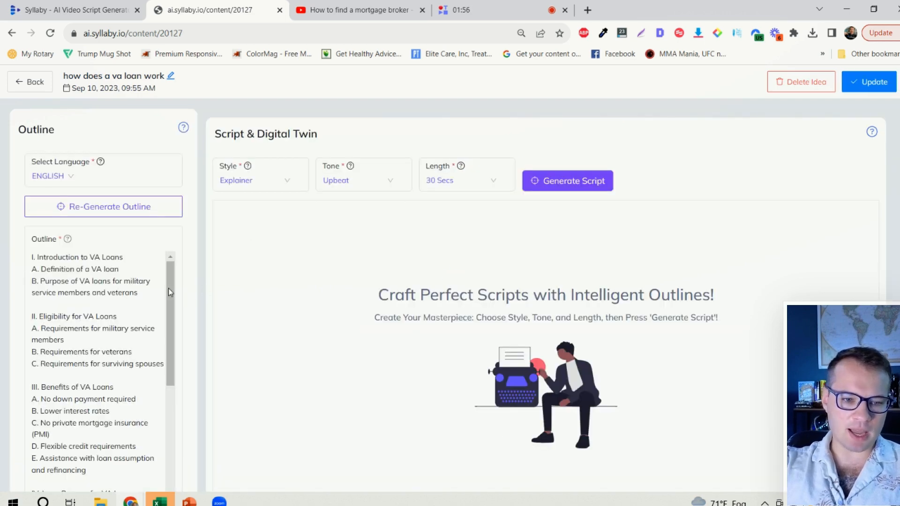
{"action": "scroll", "scroll_direction": "down", "scroll_amount": 3}
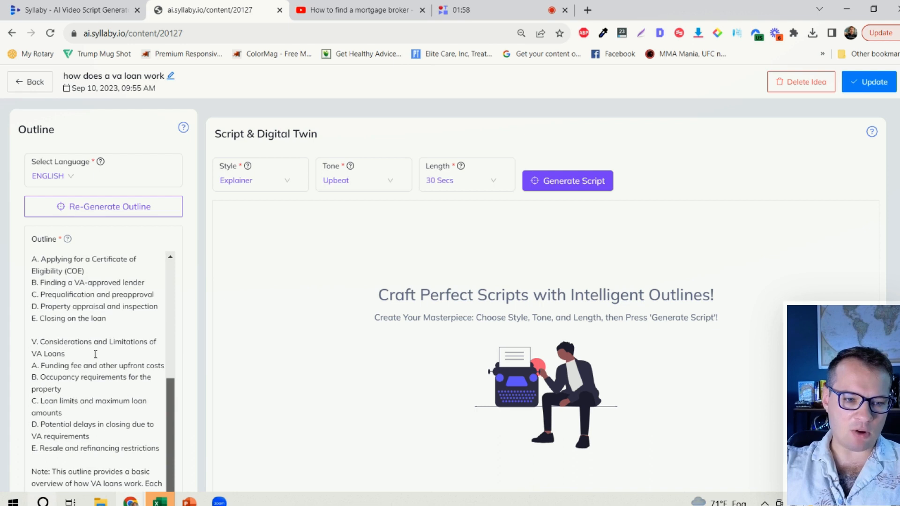
{"action": "left_click", "coordinate": [260, 174]}
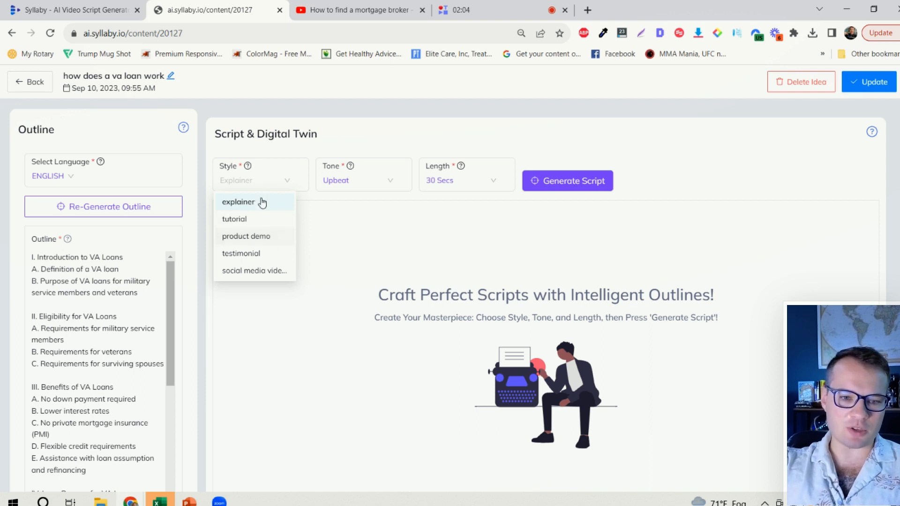
{"action": "left_click", "coordinate": [234, 219]}
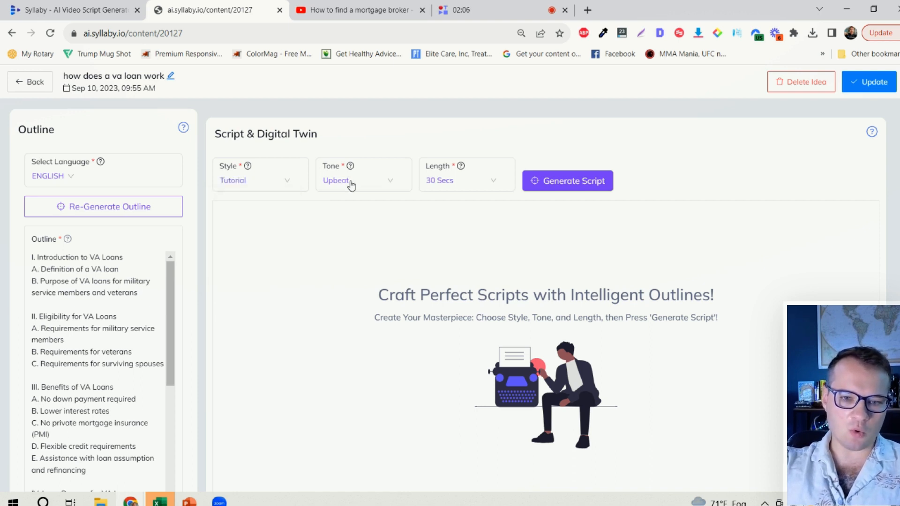
{"action": "left_click", "coordinate": [362, 181]}
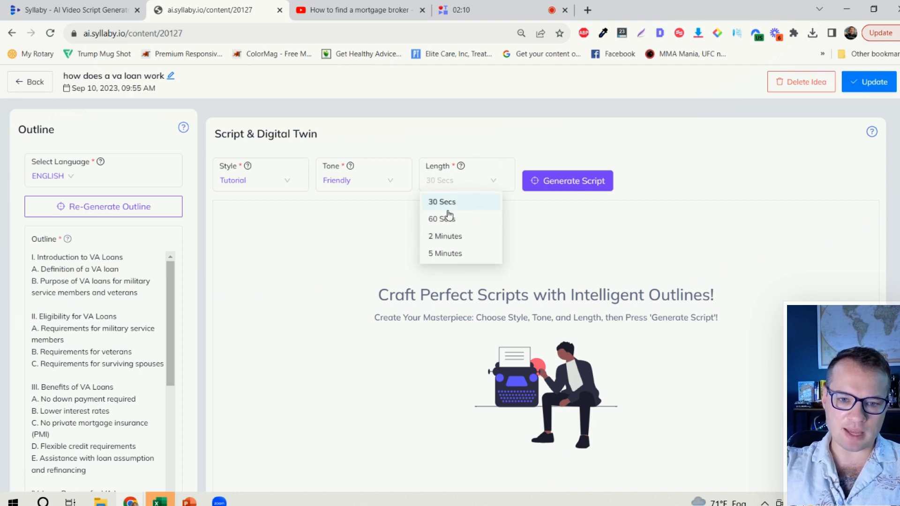
{"action": "left_click", "coordinate": [441, 202]}
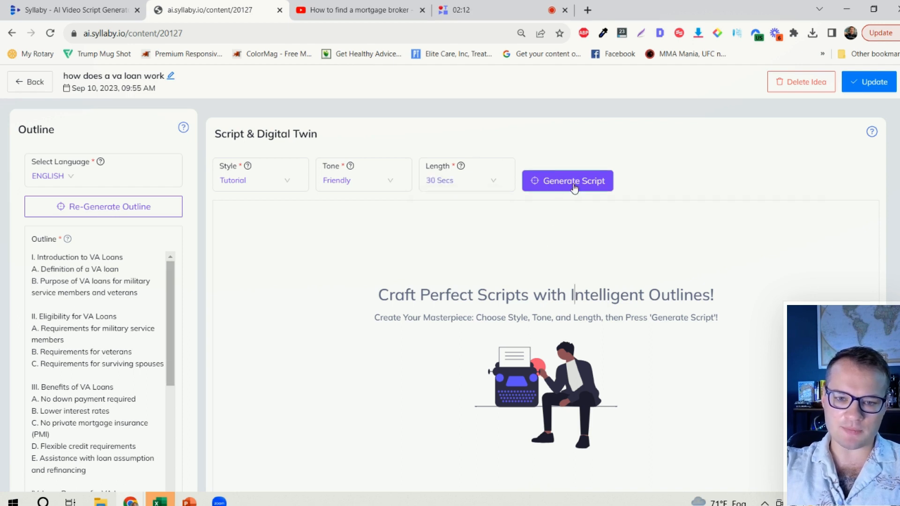
Generate the Tutorial-style, Friendly VA loan script from the outline
{"action": "left_click", "coordinate": [574, 181]}
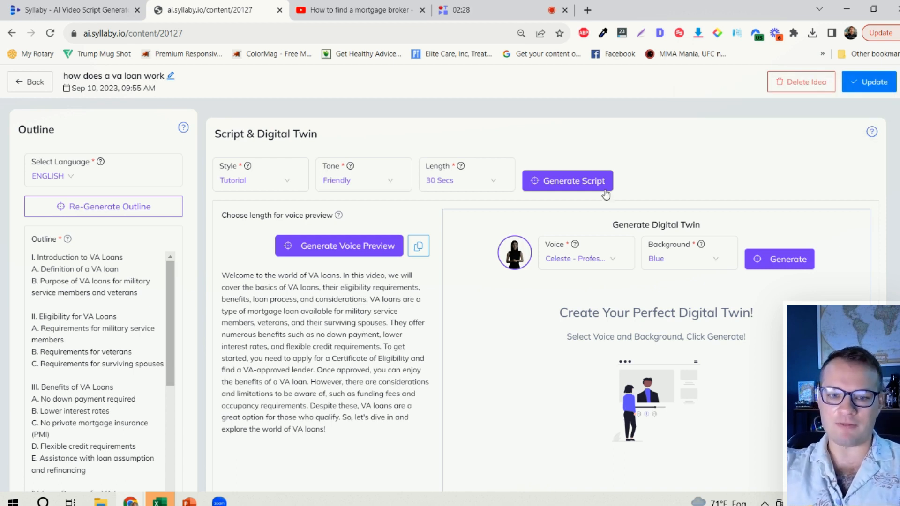
{"action": "mouse_move", "coordinate": [523, 256]}
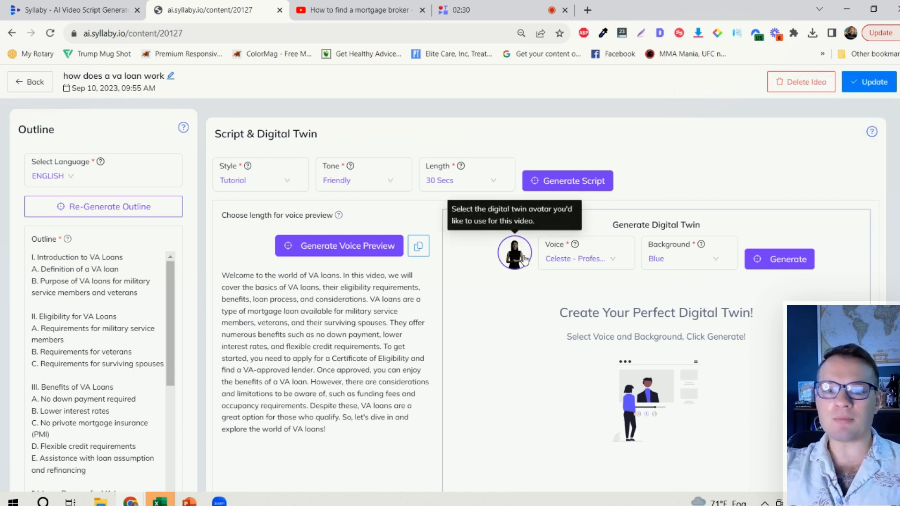
Choose Lana as the digital twin avatar
{"action": "left_click", "coordinate": [515, 253]}
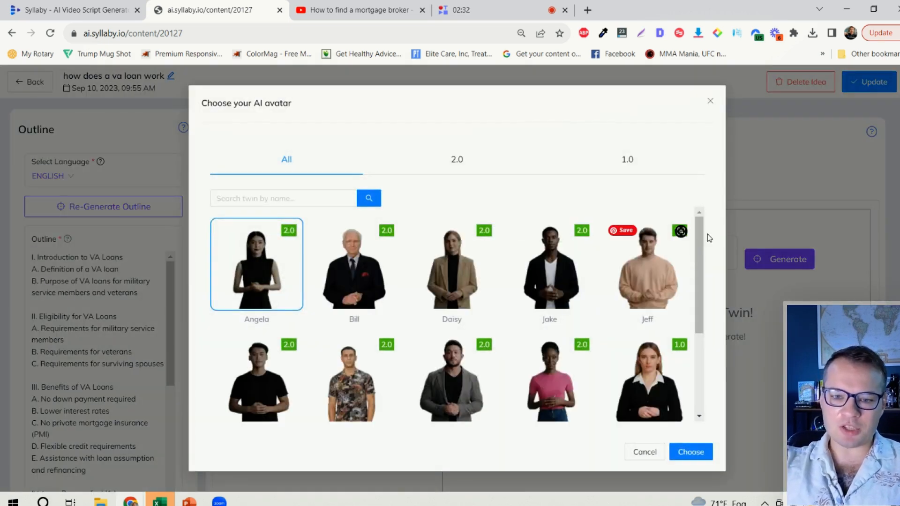
{"action": "mouse_move", "coordinate": [722, 219]}
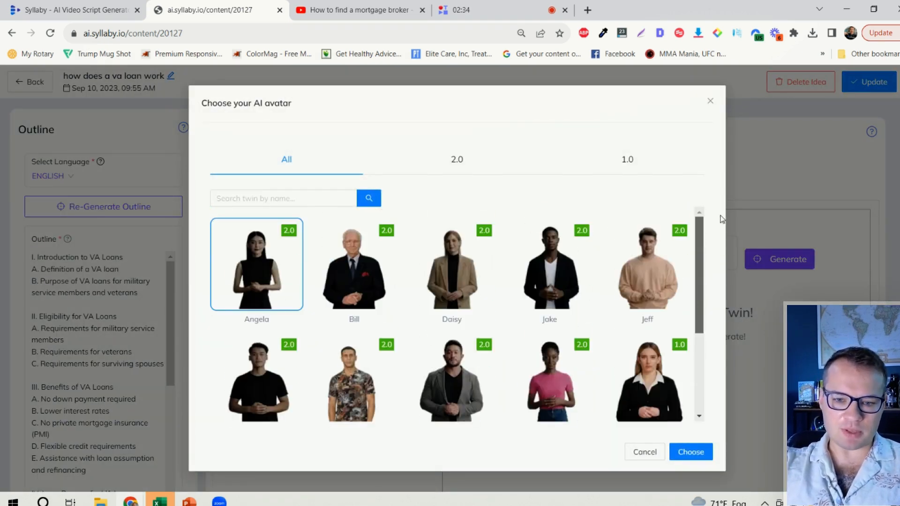
{"action": "scroll", "scroll_direction": "down", "scroll_amount": 3}
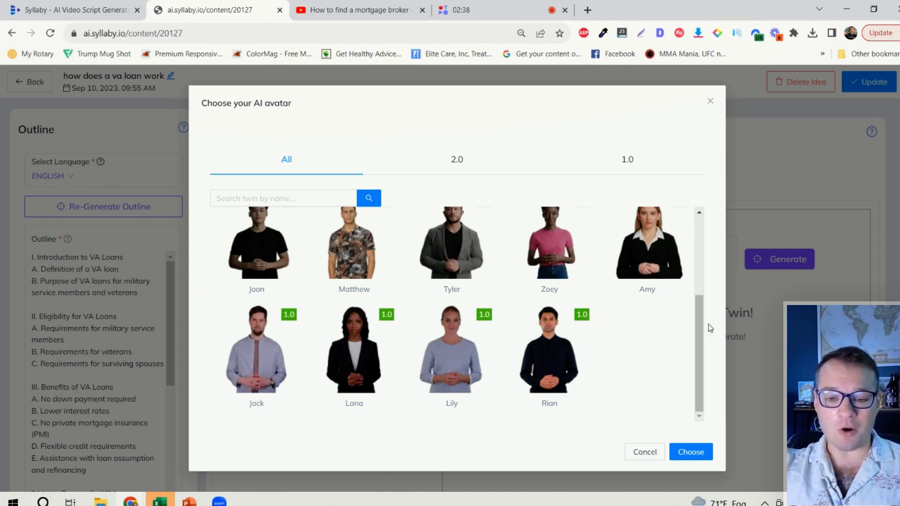
{"action": "mouse_move", "coordinate": [612, 372]}
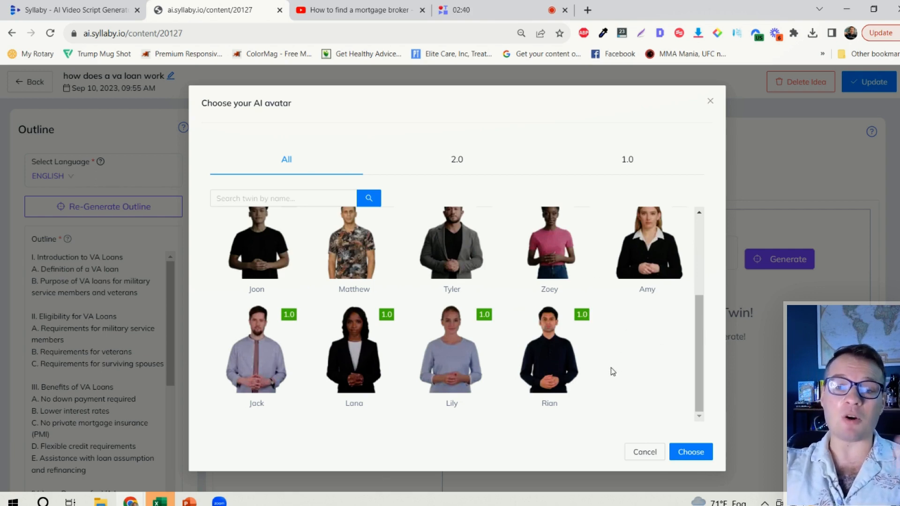
{"action": "mouse_move", "coordinate": [692, 353]}
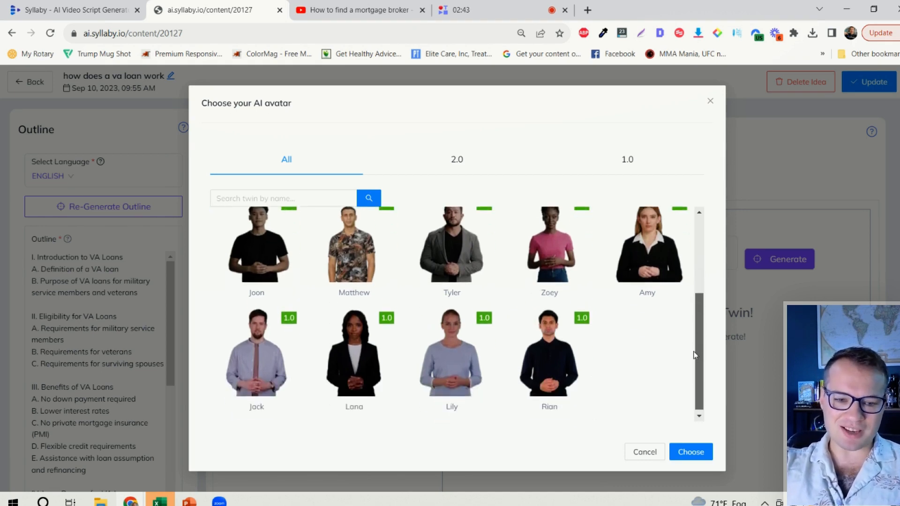
{"action": "left_click", "coordinate": [354, 353]}
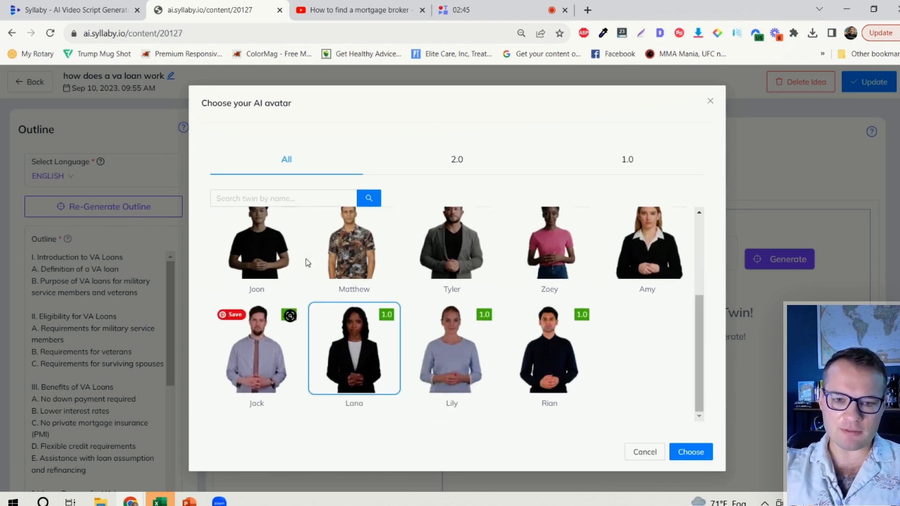
{"action": "left_click", "coordinate": [691, 452]}
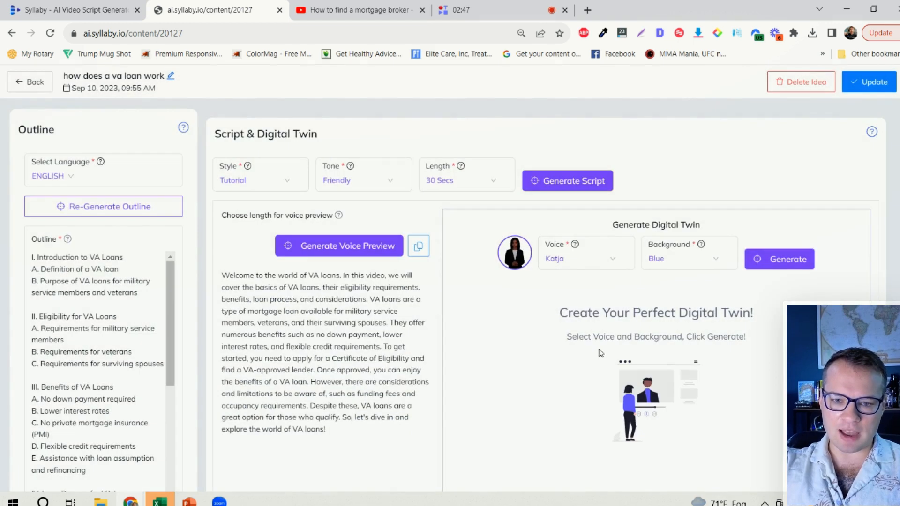
Keep the Katja voice, set a White background, and return to the content list
{"action": "left_click", "coordinate": [586, 259]}
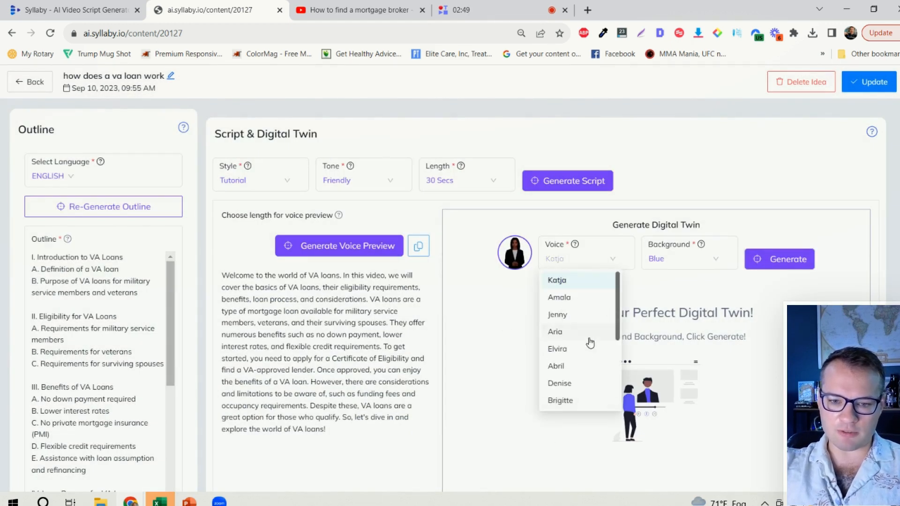
{"action": "left_click", "coordinate": [557, 280]}
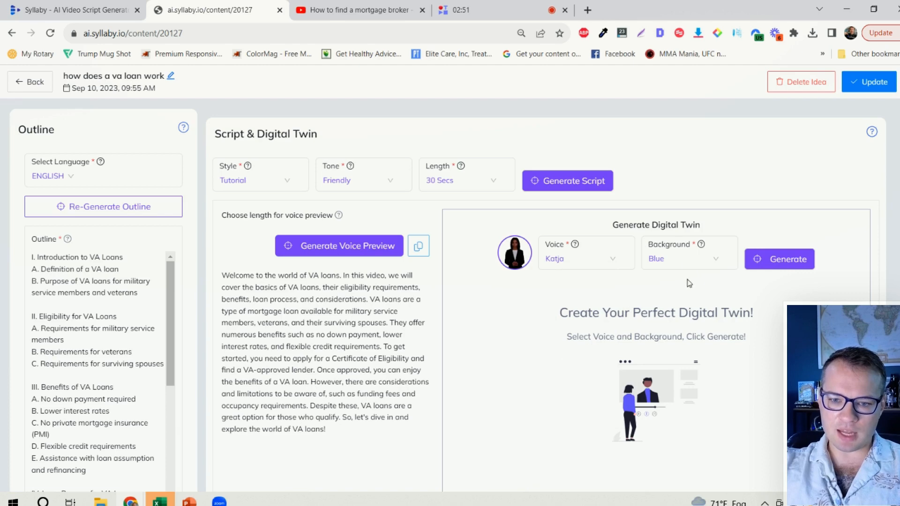
{"action": "left_click", "coordinate": [689, 258]}
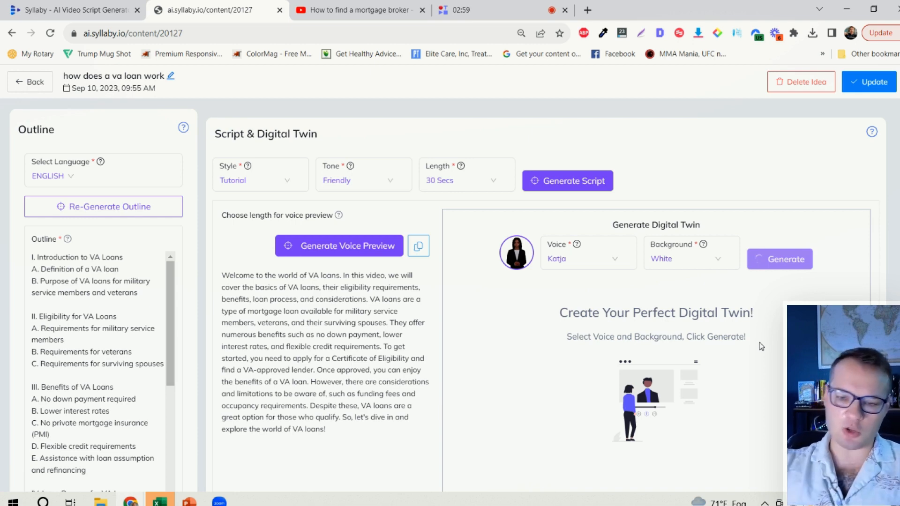
{"action": "left_click", "coordinate": [779, 259]}
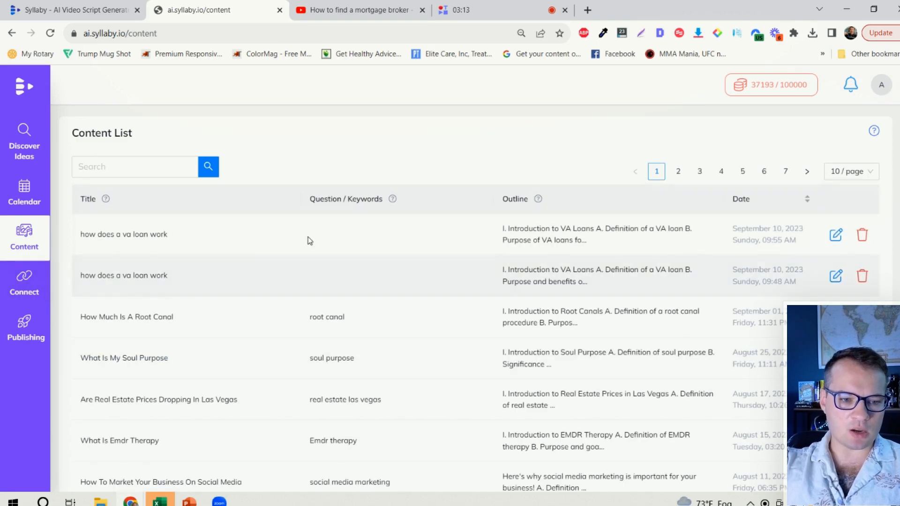
Open the earlier 'how does a va loan work' item and play its digital twin video
{"action": "scroll", "scroll_direction": "down", "scroll_amount": 3}
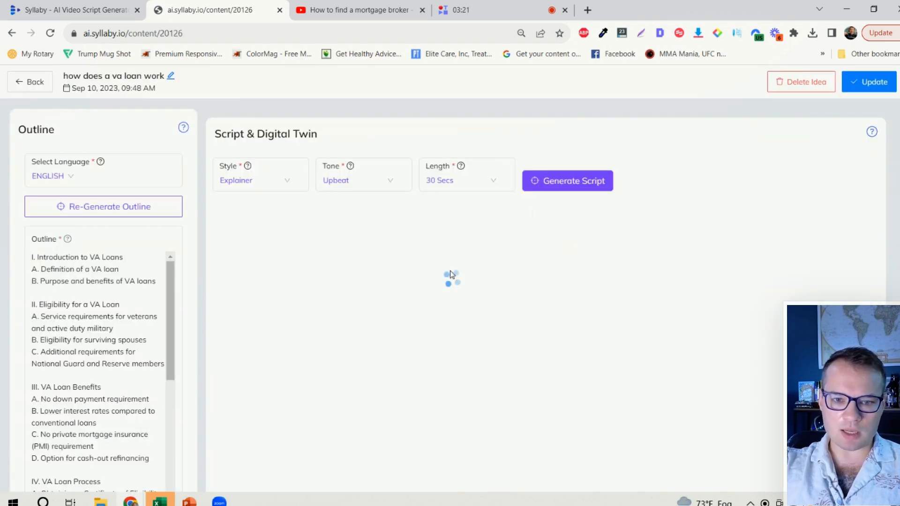
{"action": "left_click", "coordinate": [567, 180]}
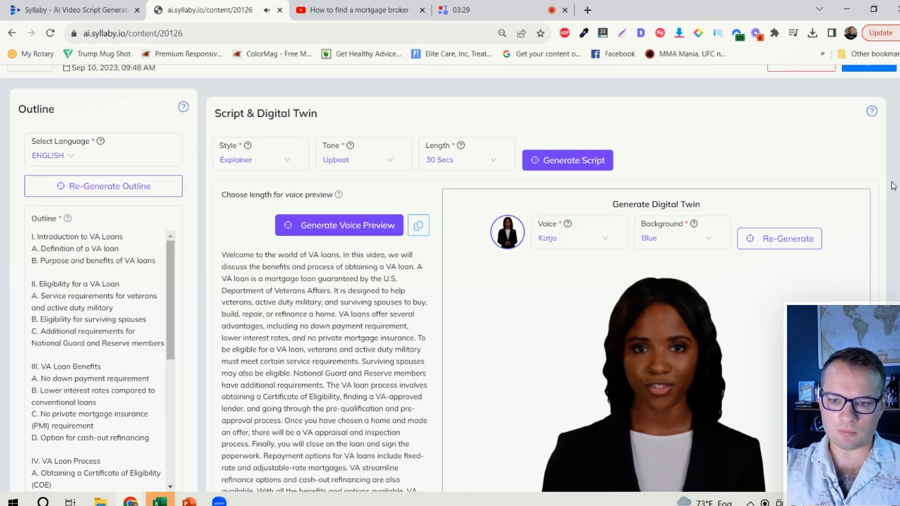
{"action": "scroll", "scroll_direction": "down", "scroll_amount": 3}
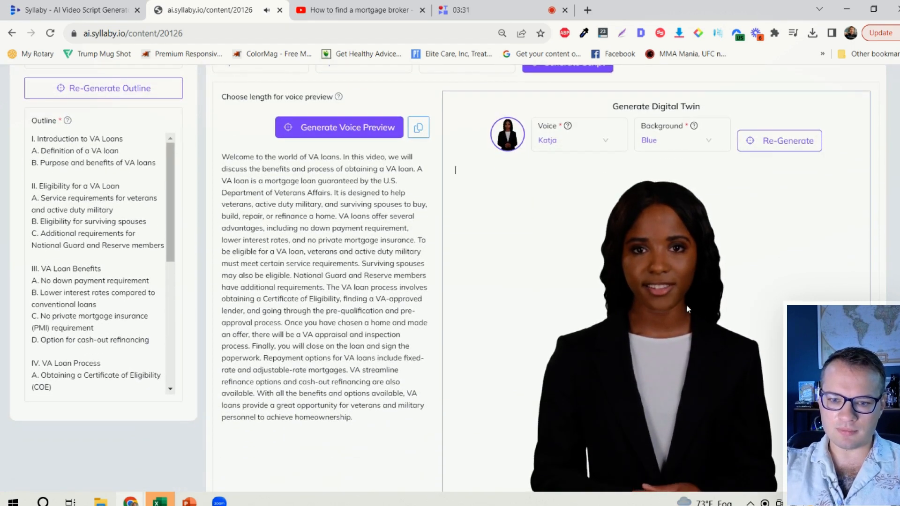
{"action": "mouse_move", "coordinate": [659, 320]}
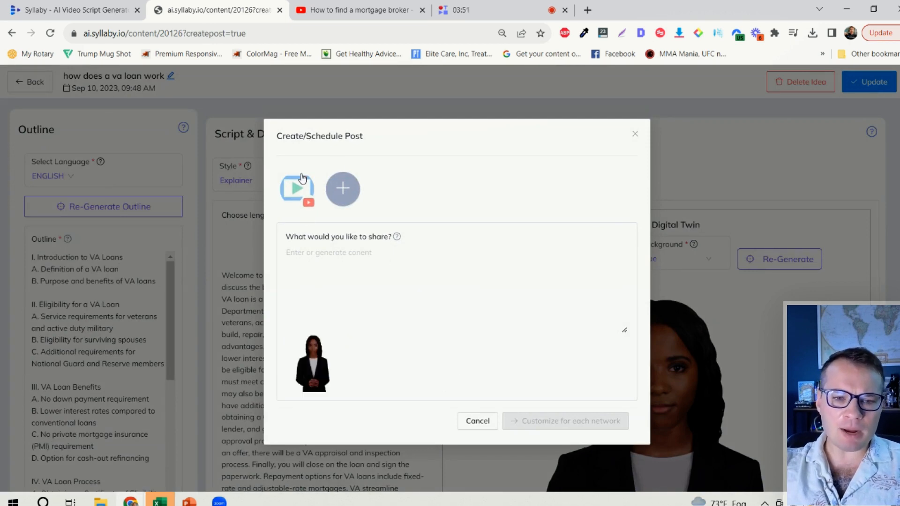
Select the YouTube channel and caption the post 'How does a VA loan work'
{"action": "left_click", "coordinate": [343, 189]}
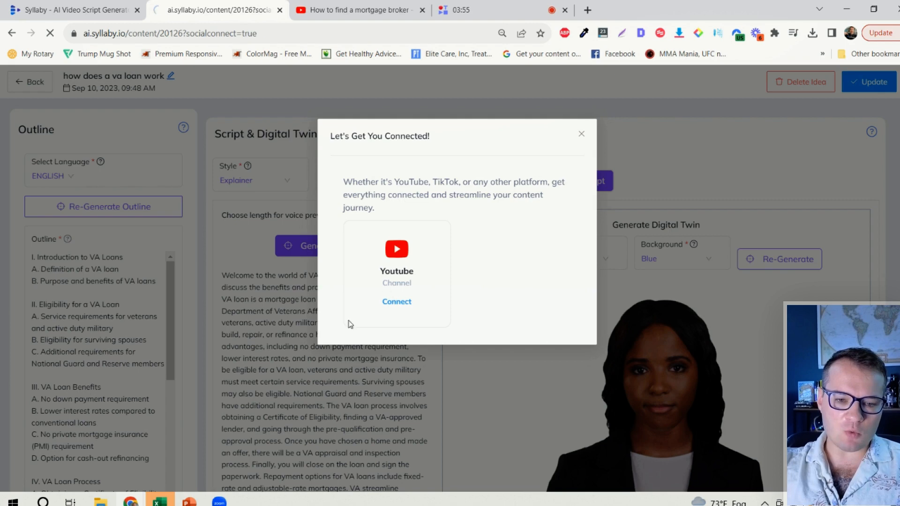
{"action": "left_click", "coordinate": [396, 302]}
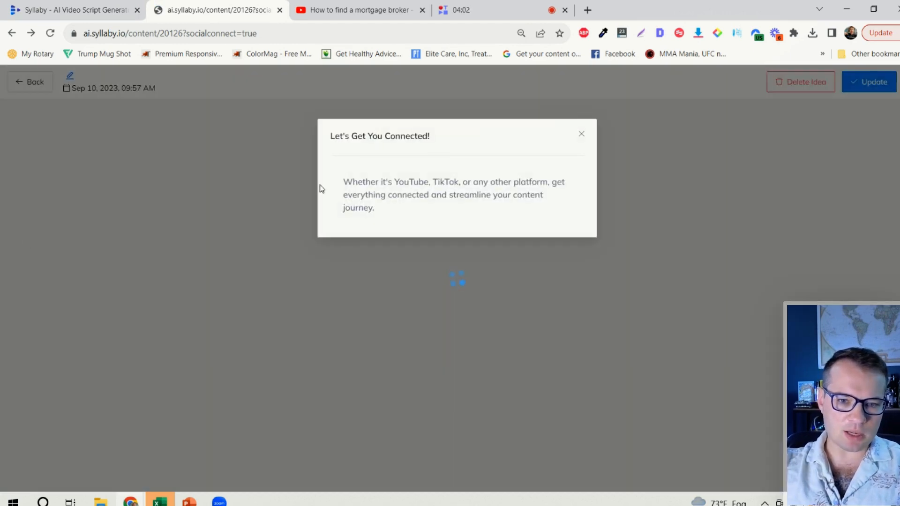
{"action": "left_click", "coordinate": [581, 134]}
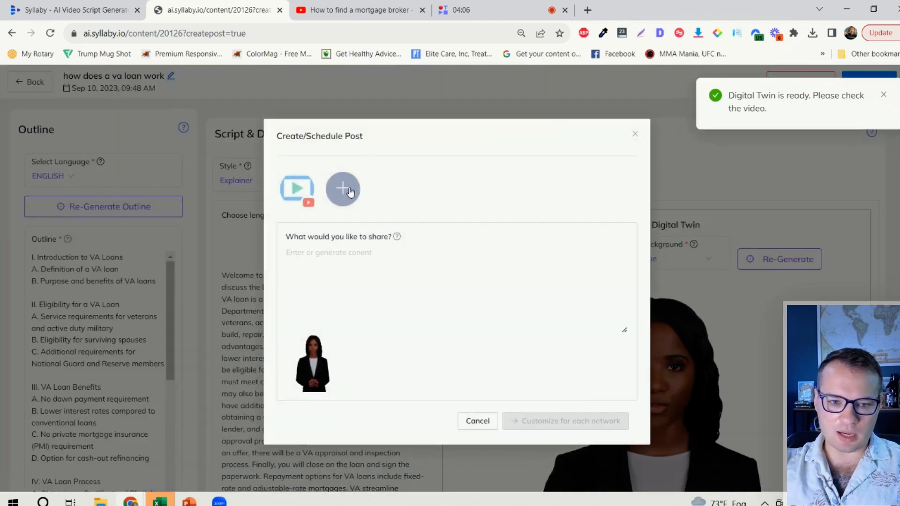
{"action": "left_click", "coordinate": [296, 188]}
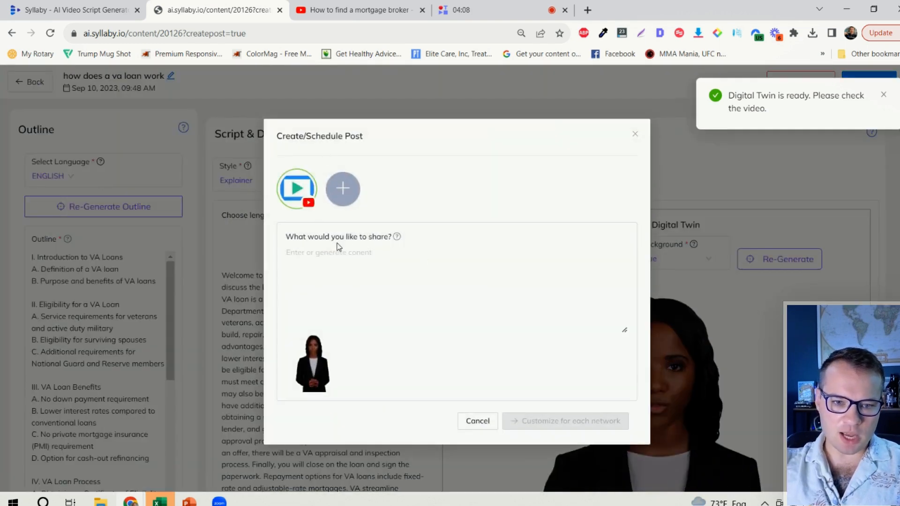
{"action": "type", "text": "How does a VA"}
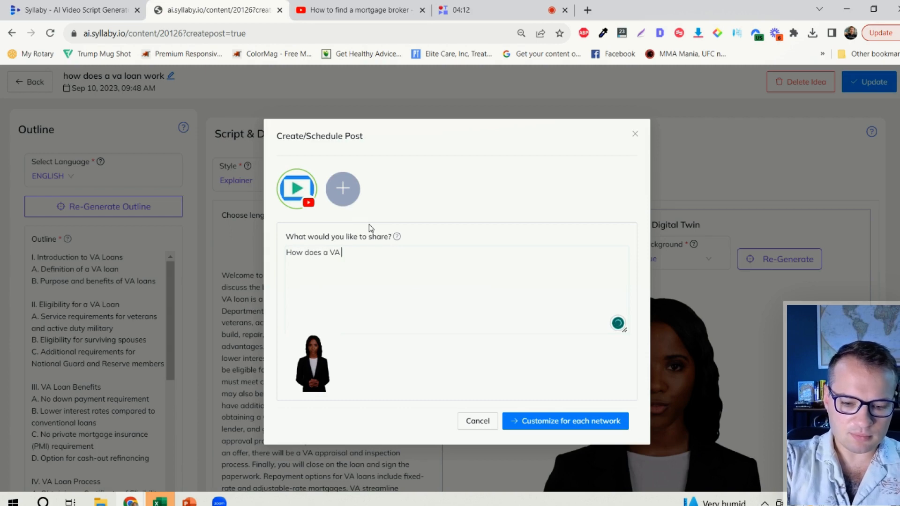
{"action": "type", "text": "loan work"}
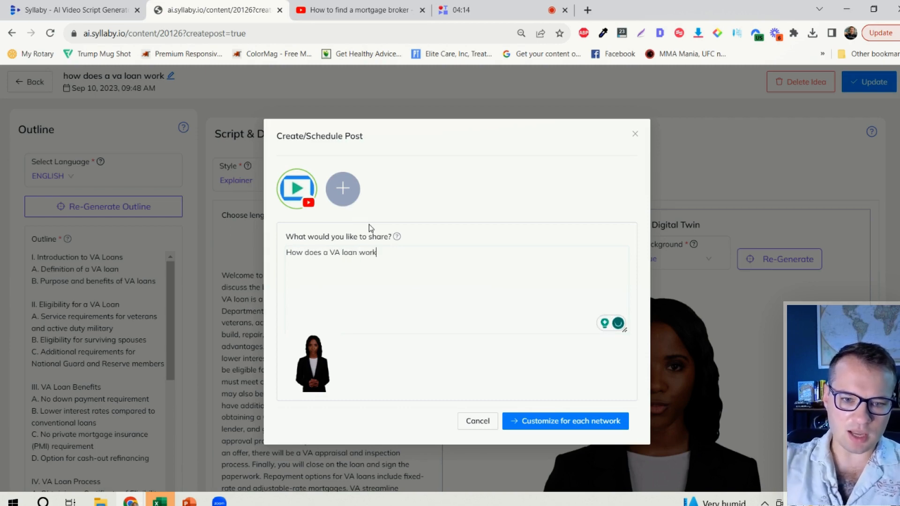
{"action": "left_click", "coordinate": [565, 421]}
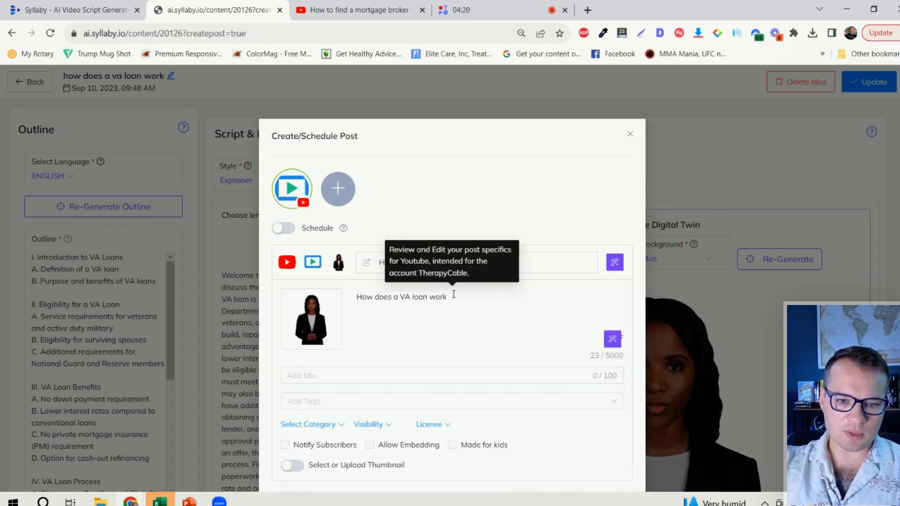
Fill in the video title, tag it VA loans, enable custom thumbnail and subscriber notification
{"action": "left_click", "coordinate": [320, 375]}
{"action": "type", "text": "VA"}
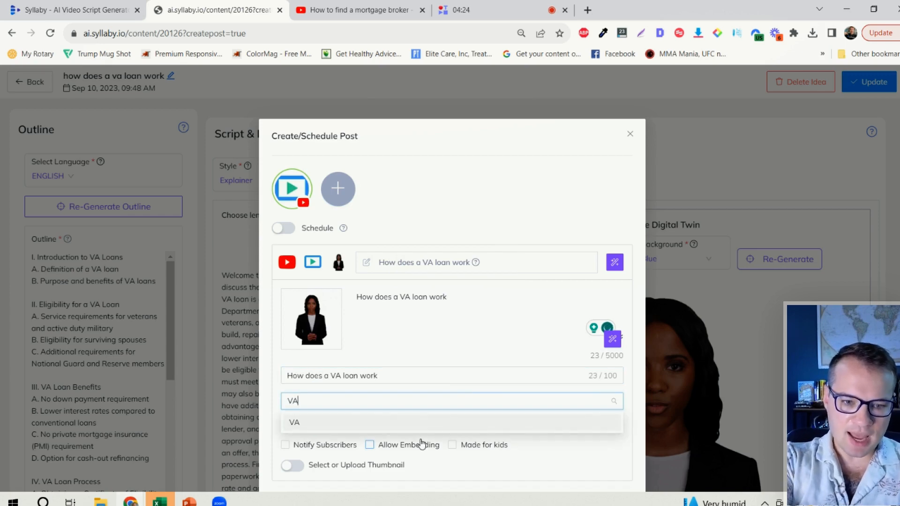
{"action": "left_click", "coordinate": [304, 423]}
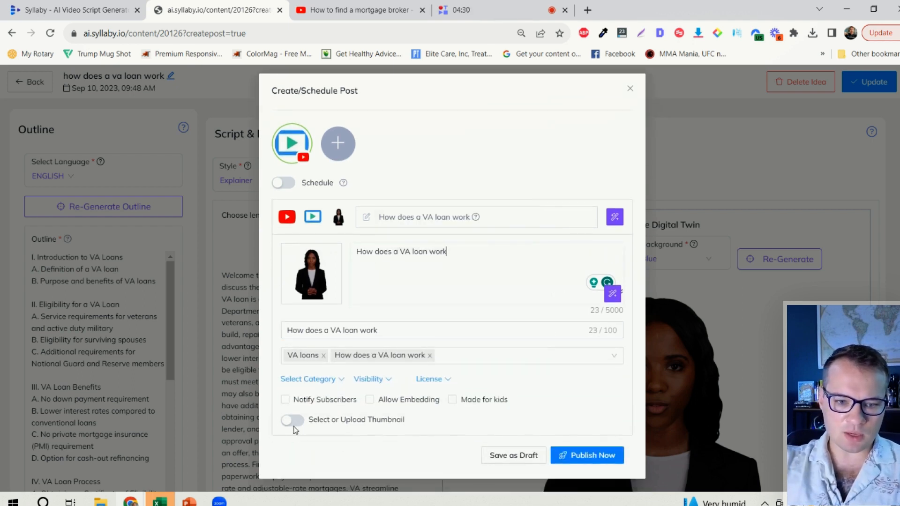
{"action": "left_click", "coordinate": [291, 420]}
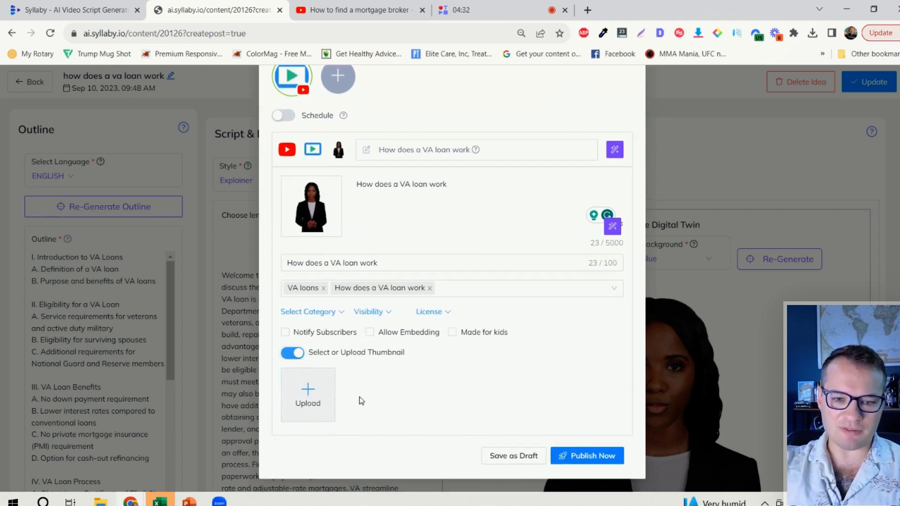
{"action": "left_click", "coordinate": [285, 331]}
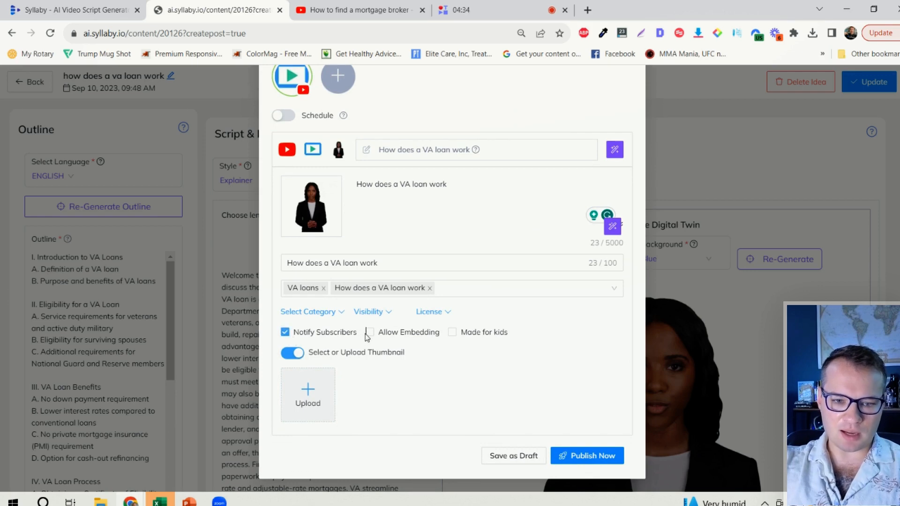
Set category Education and visibility Public, then publish the video to YouTube
{"action": "left_click", "coordinate": [308, 312]}
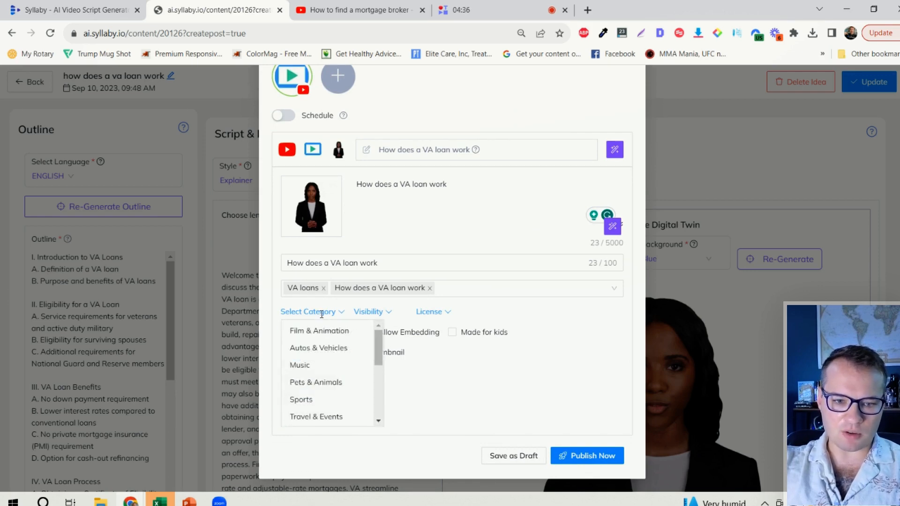
{"action": "scroll", "scroll_direction": "down", "scroll_amount": 3}
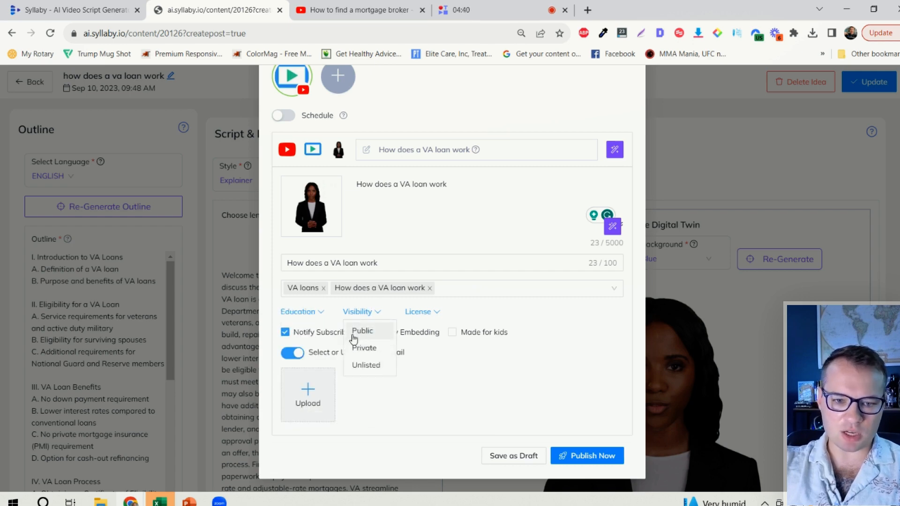
{"action": "left_click", "coordinate": [362, 331]}
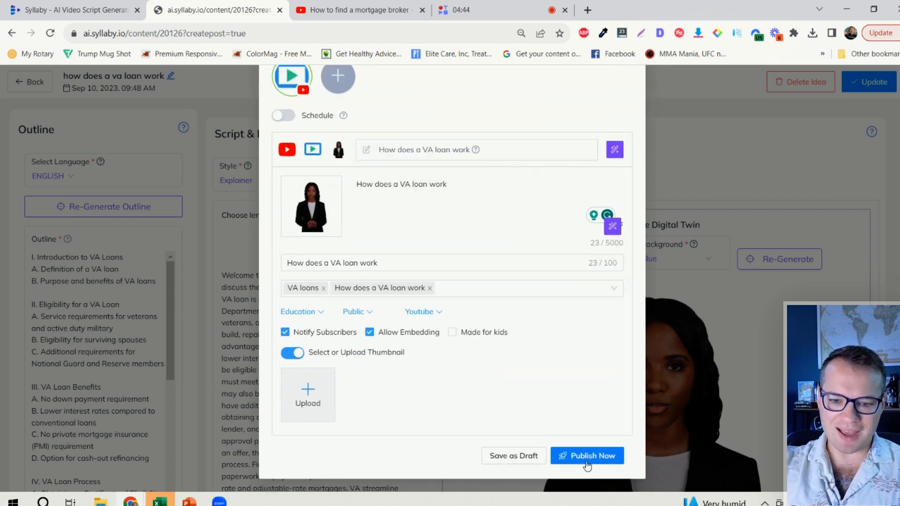
{"action": "left_click", "coordinate": [586, 455]}
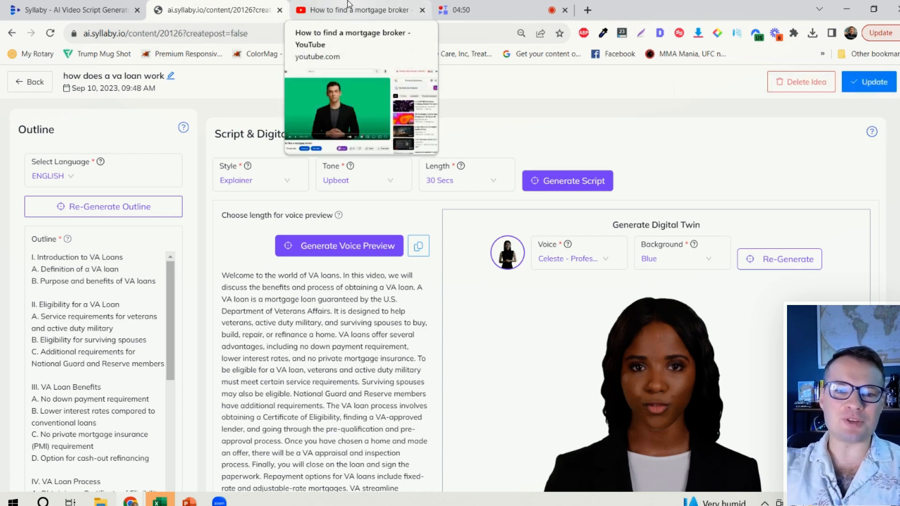
Switch to YouTube and open the TherapyCable channel's Videos tab
{"action": "left_click", "coordinate": [365, 9]}
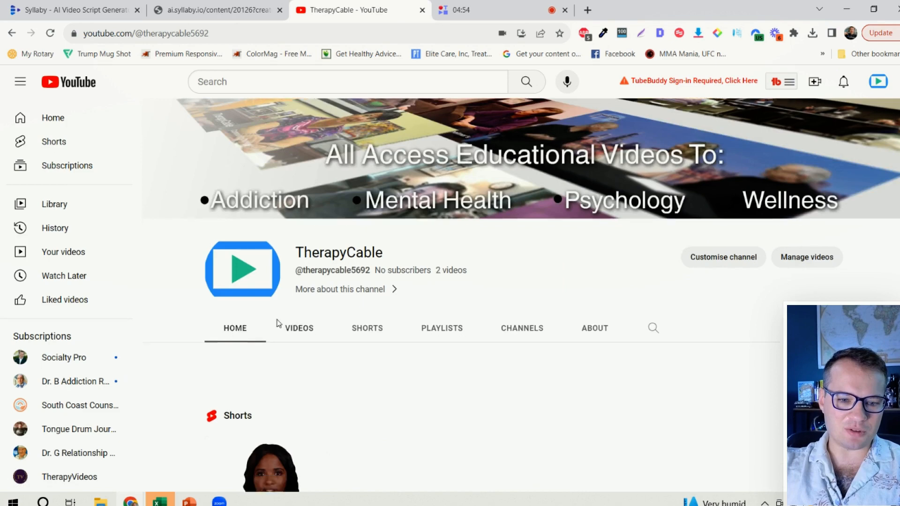
{"action": "left_click", "coordinate": [299, 328]}
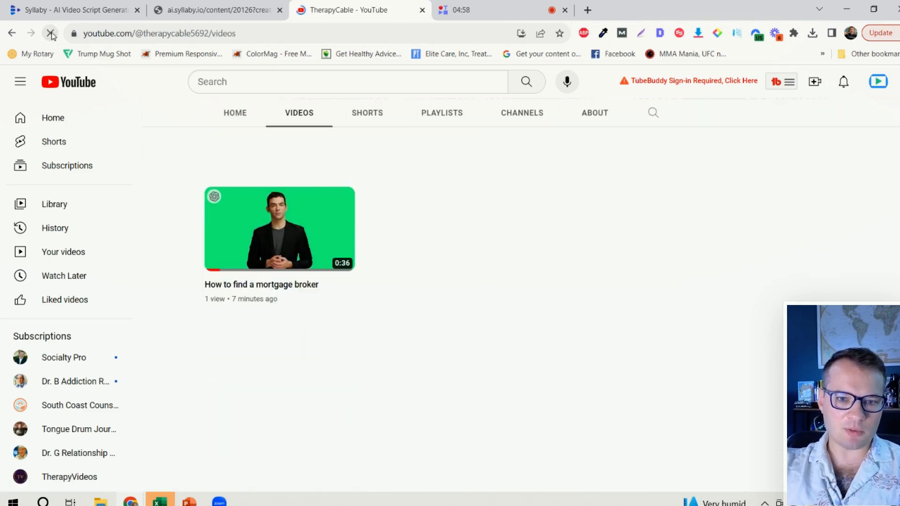
{"action": "left_click", "coordinate": [50, 34]}
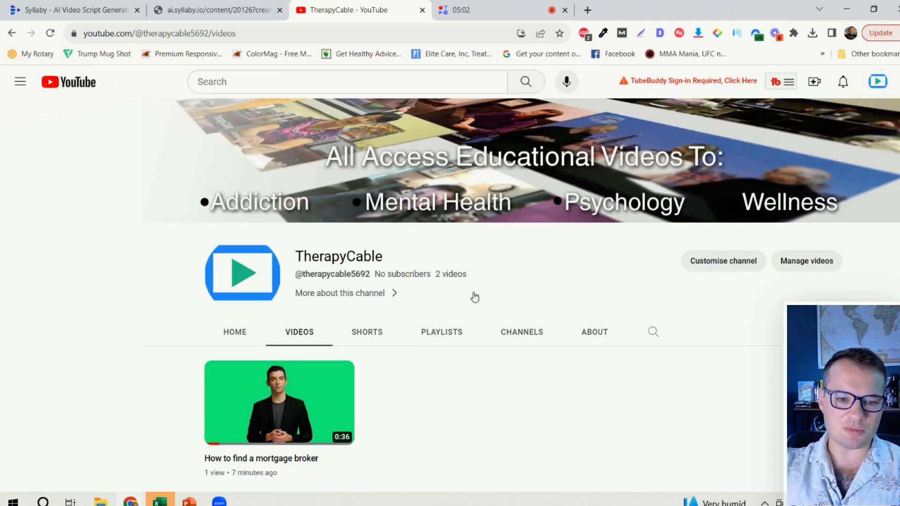
{"action": "left_click", "coordinate": [19, 82]}
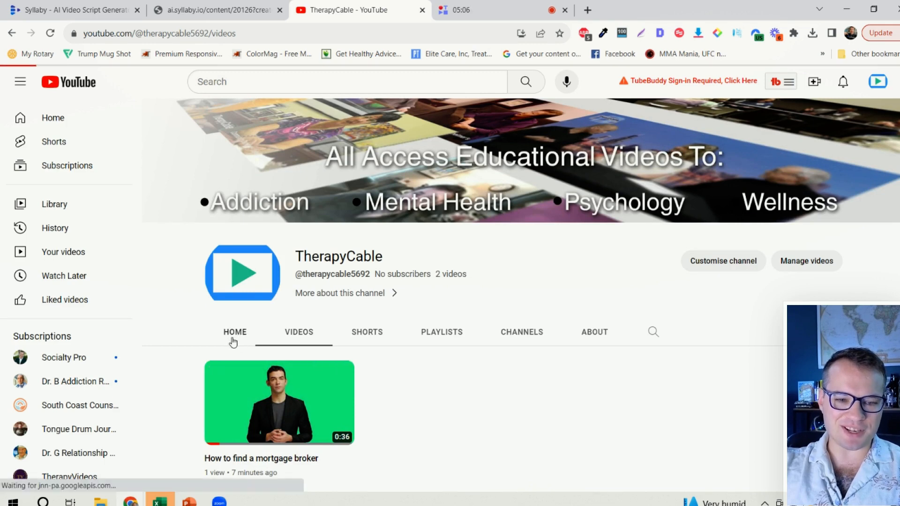
{"action": "left_click", "coordinate": [234, 332]}
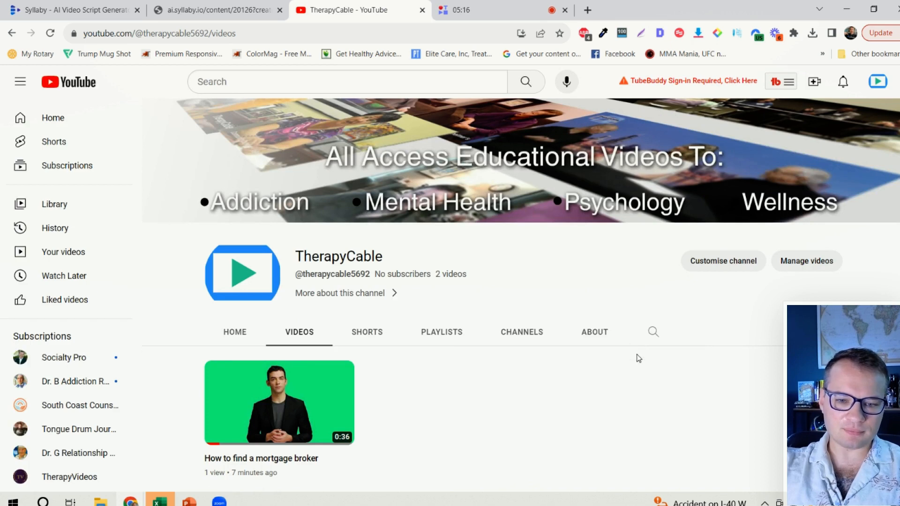
Refresh until 'How does a VA loan work' appears among the channel's videos
{"action": "scroll", "scroll_direction": "down", "scroll_amount": 3}
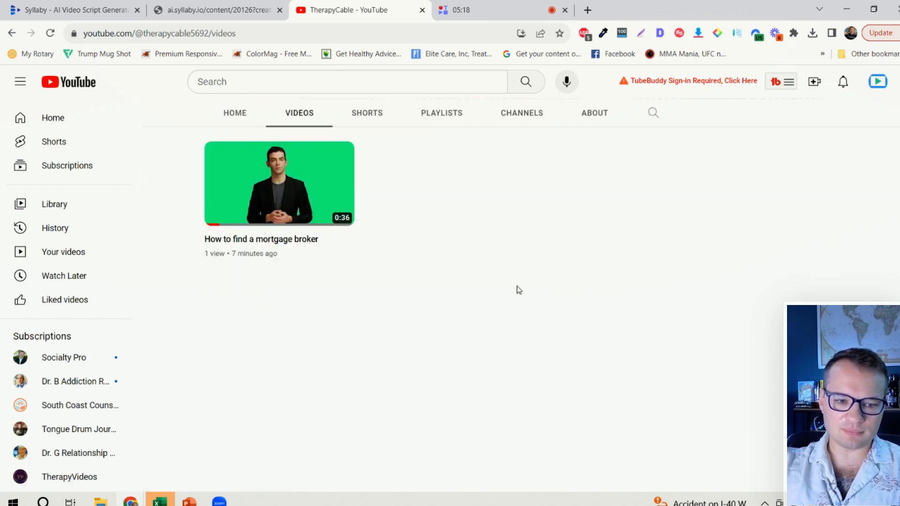
{"action": "left_click", "coordinate": [50, 33]}
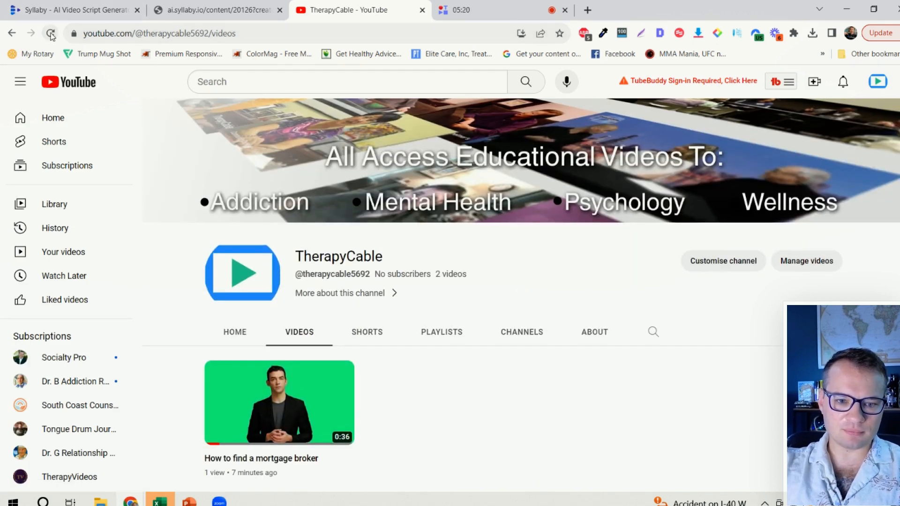
{"action": "left_click", "coordinate": [51, 33]}
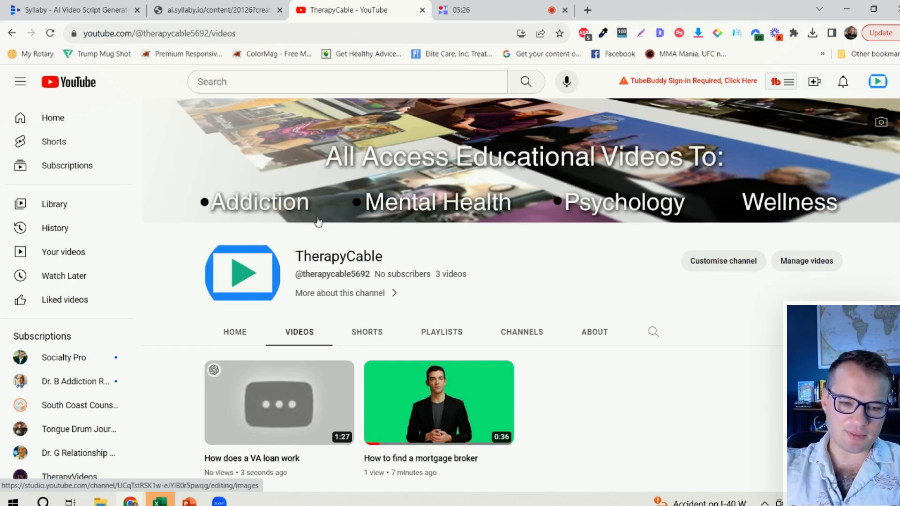
{"action": "scroll", "scroll_direction": "down", "scroll_amount": 3}
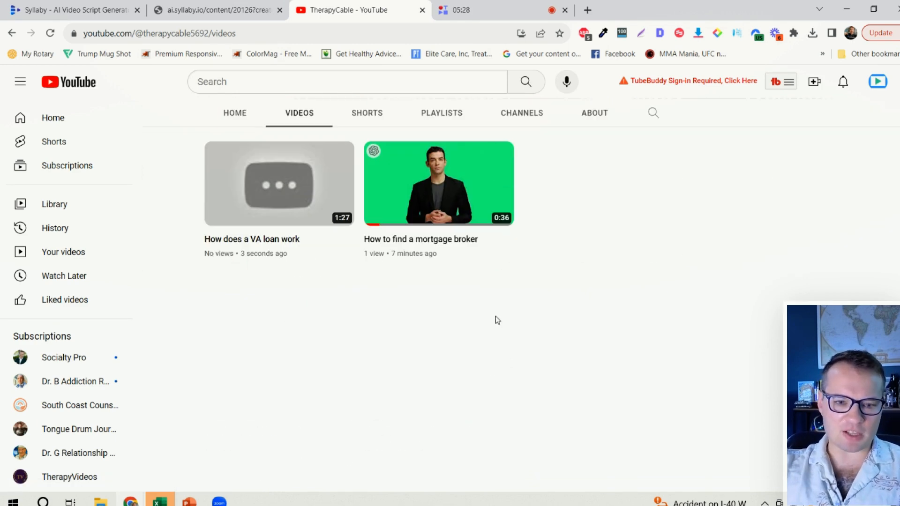
{"action": "mouse_move", "coordinate": [294, 215]}
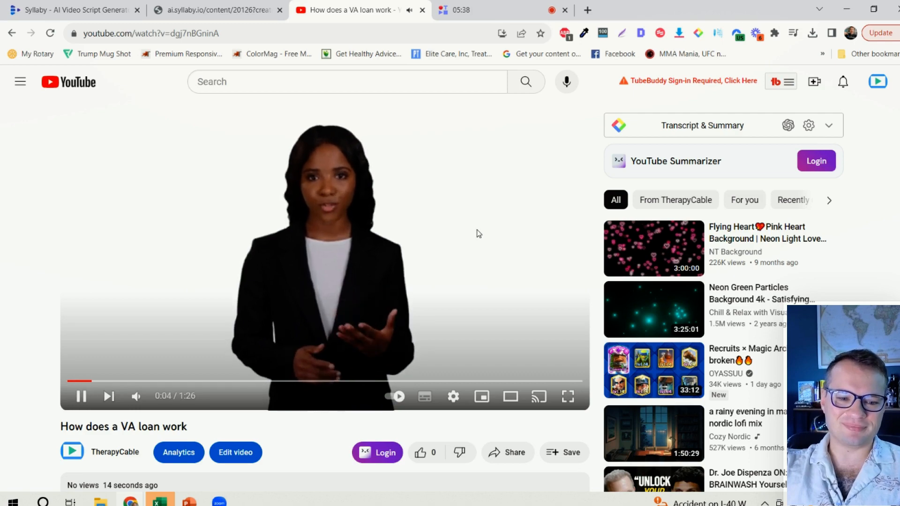
Scroll down the YouTube page of the published 'How does a VA loan work' video
{"action": "scroll", "scroll_direction": "down", "scroll_amount": 3}
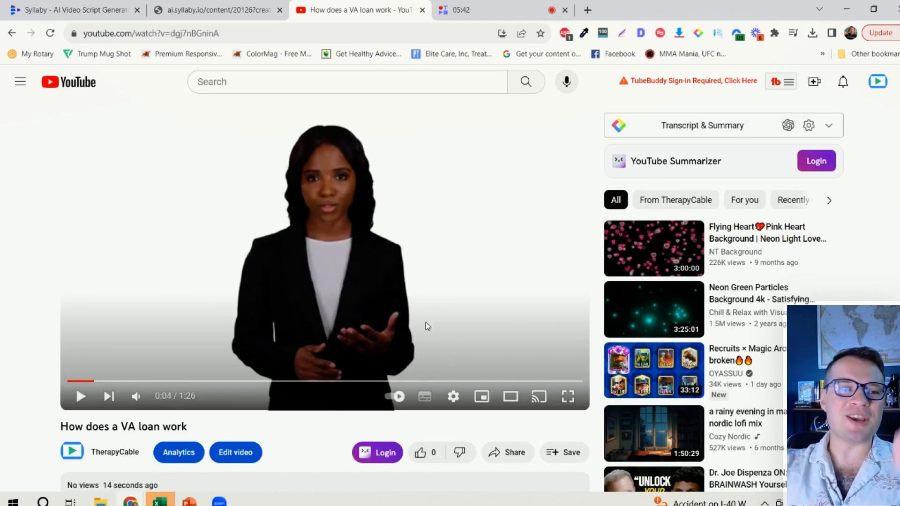
{"action": "mouse_move", "coordinate": [554, 168]}
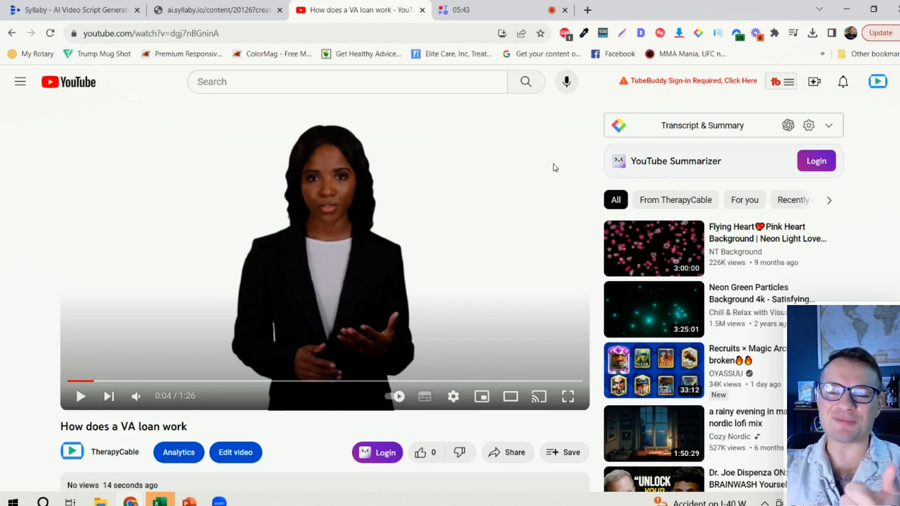
{"action": "mouse_move", "coordinate": [583, 155]}
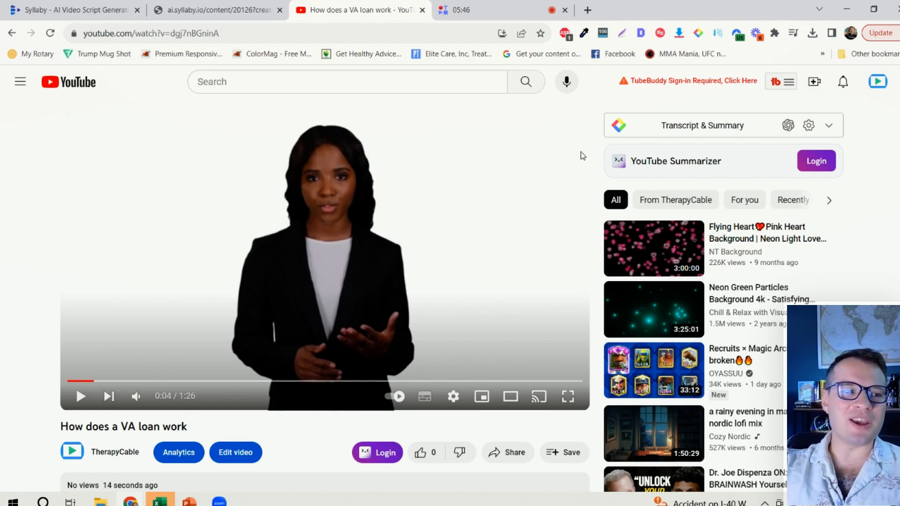
{"action": "mouse_move", "coordinate": [562, 166]}
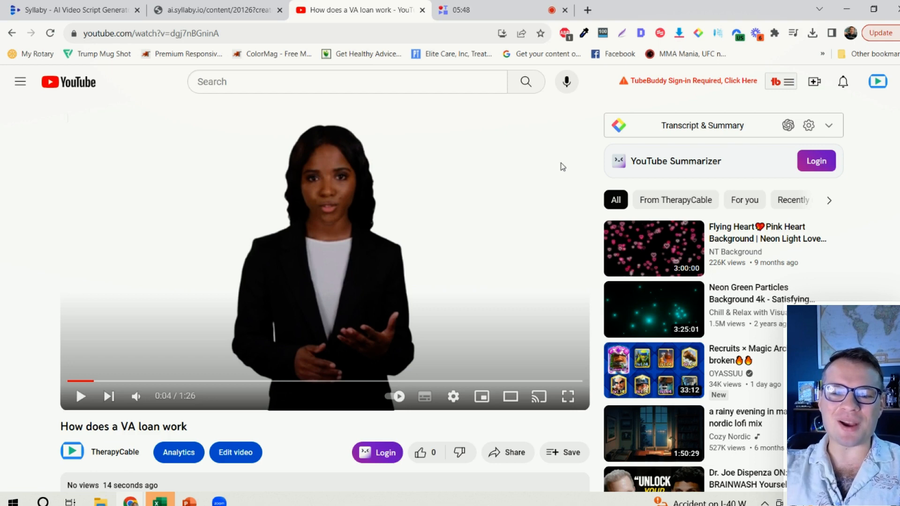
{"action": "mouse_move", "coordinate": [523, 175]}
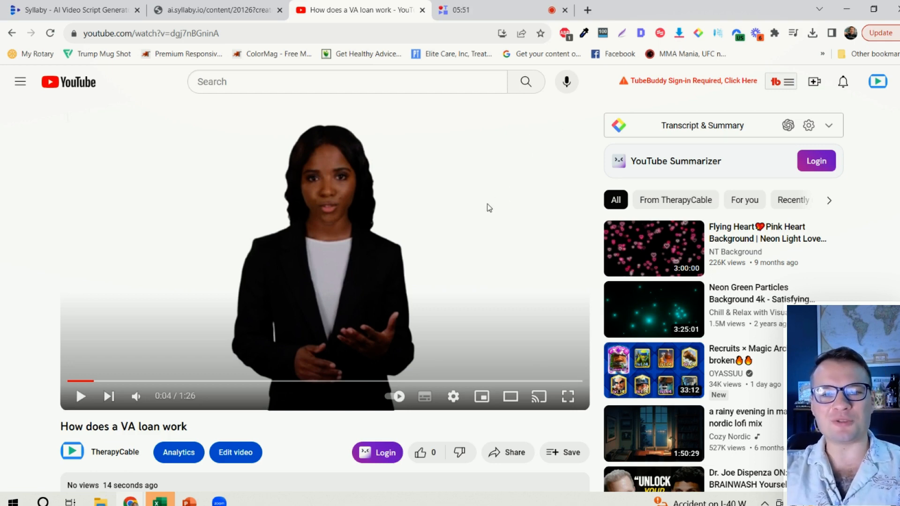
{"action": "mouse_move", "coordinate": [504, 172]}
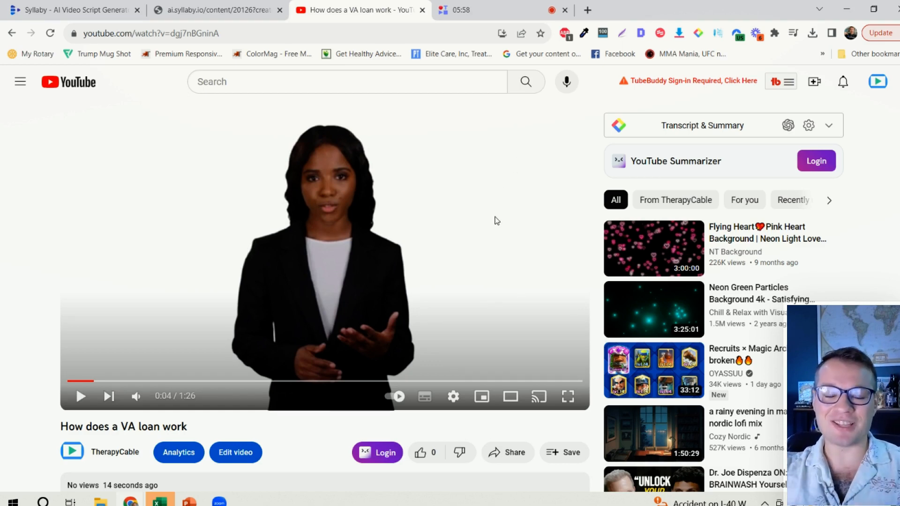
{"action": "mouse_move", "coordinate": [444, 283]}
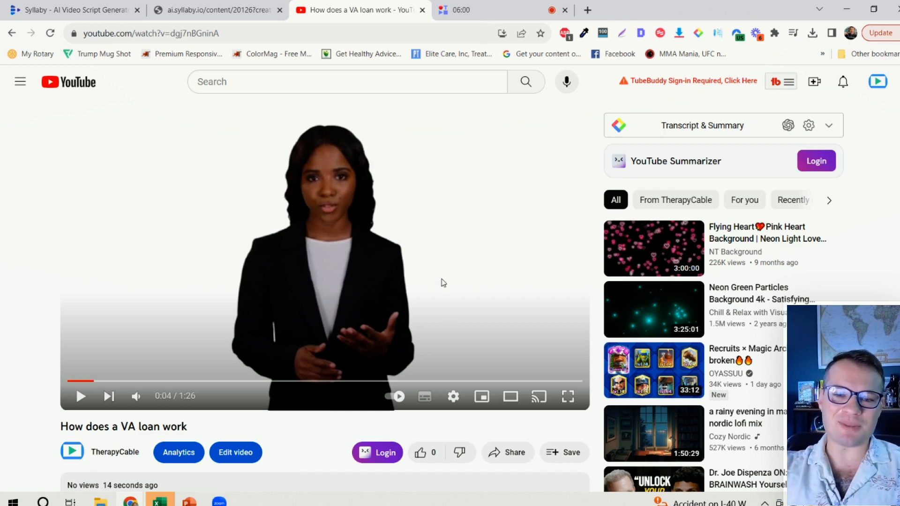